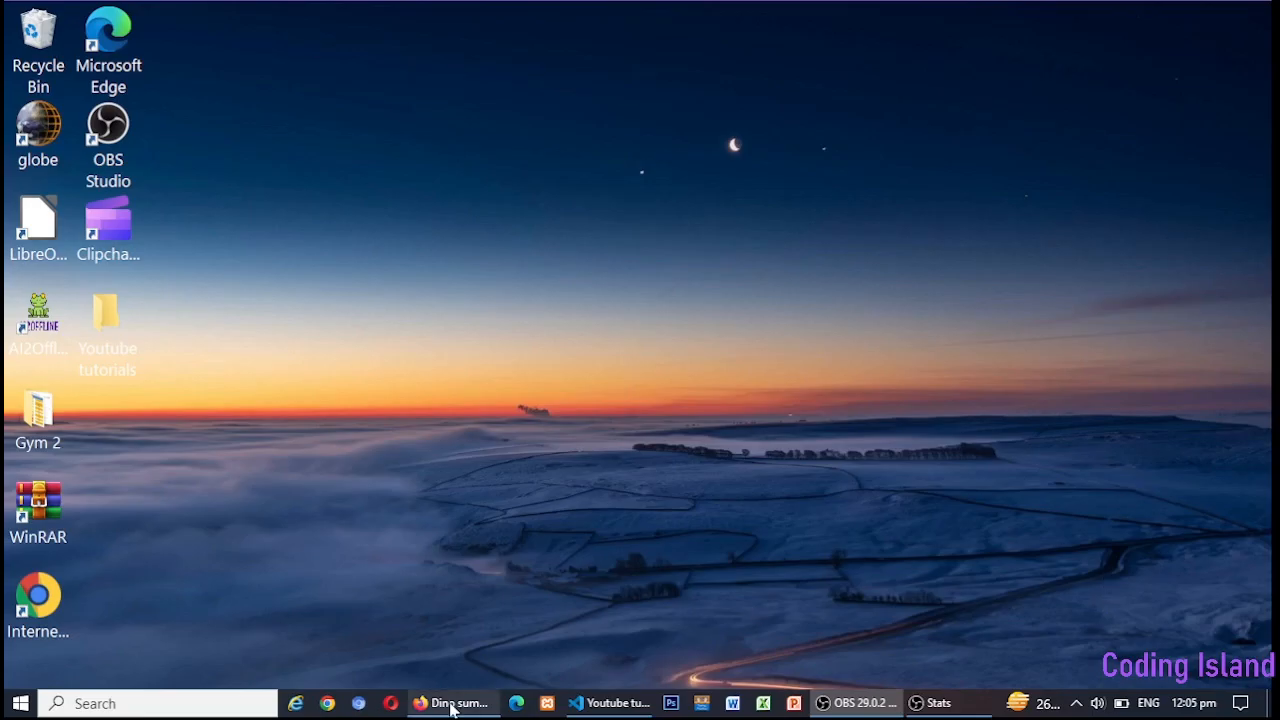
- Bring the Firefox window with the ChatGPT Dino game conversation to the front
{"action": "left_click", "coordinate": [453, 703]}
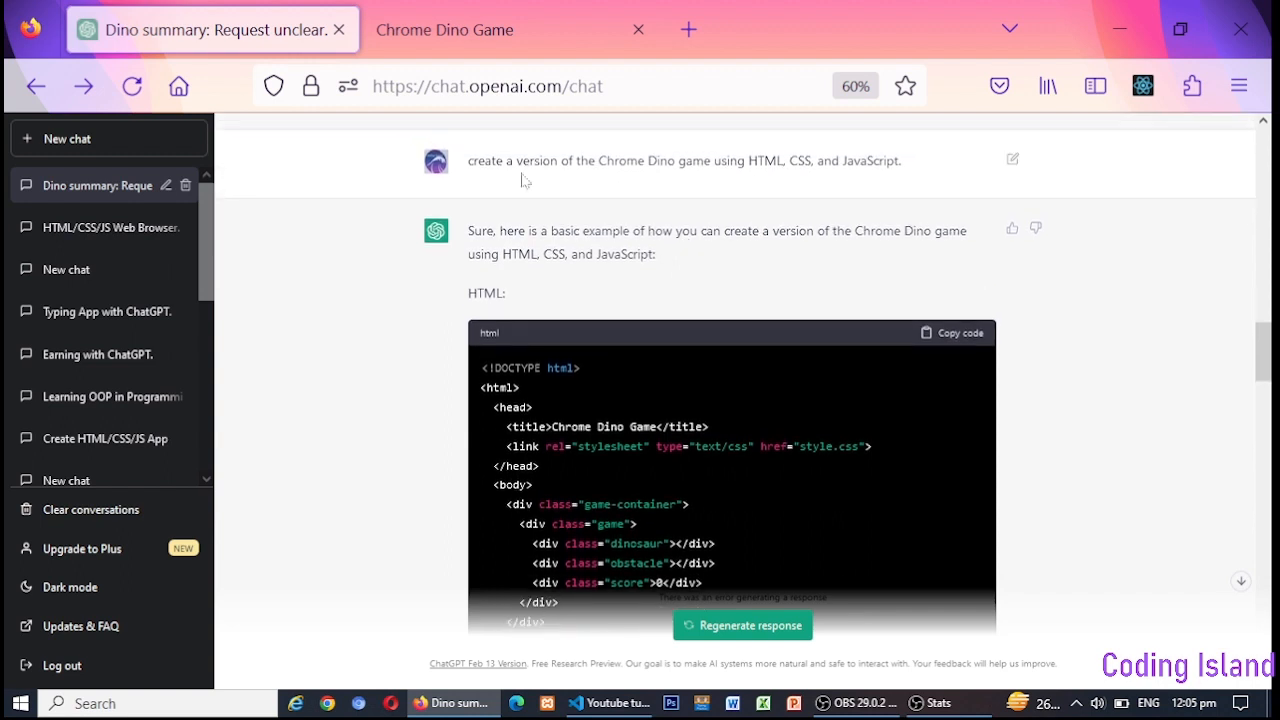
- Scroll through ChatGPT's HTML, CSS and JavaScript code blocks for the Dino game
{"action": "scroll", "scroll_direction": "down", "scroll_amount": 3}
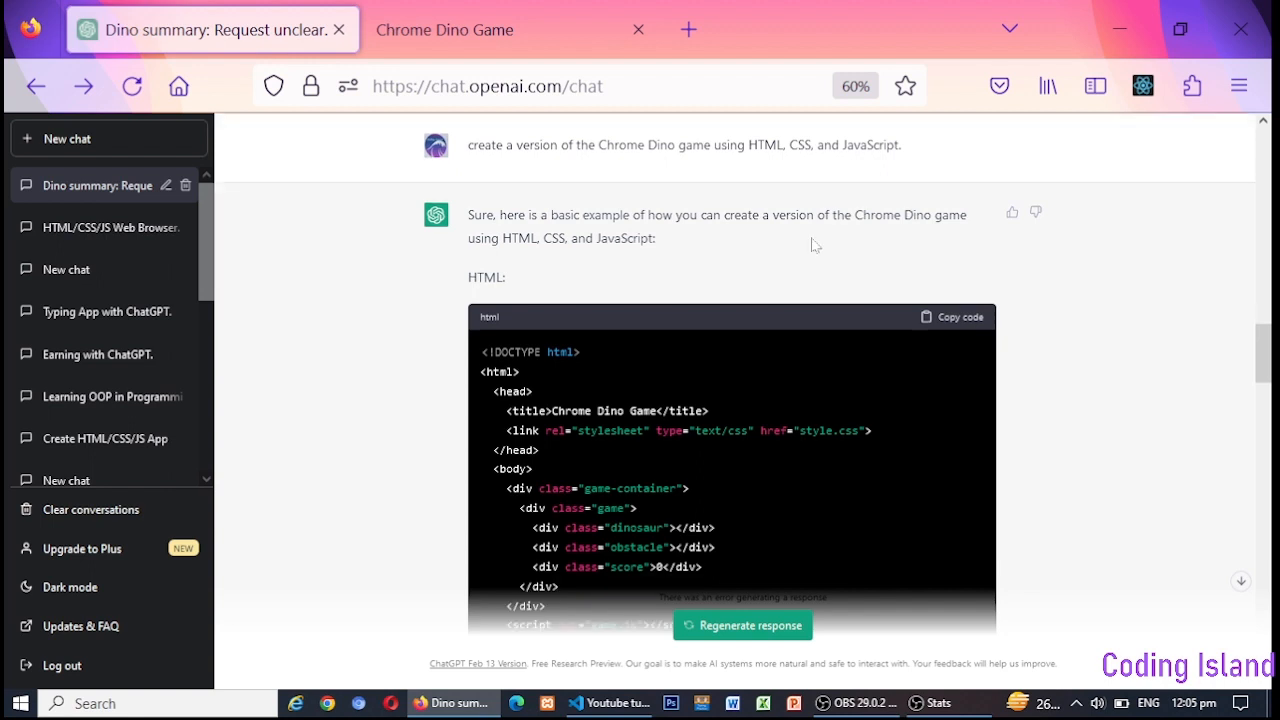
{"action": "scroll", "scroll_direction": "down", "scroll_amount": 3}
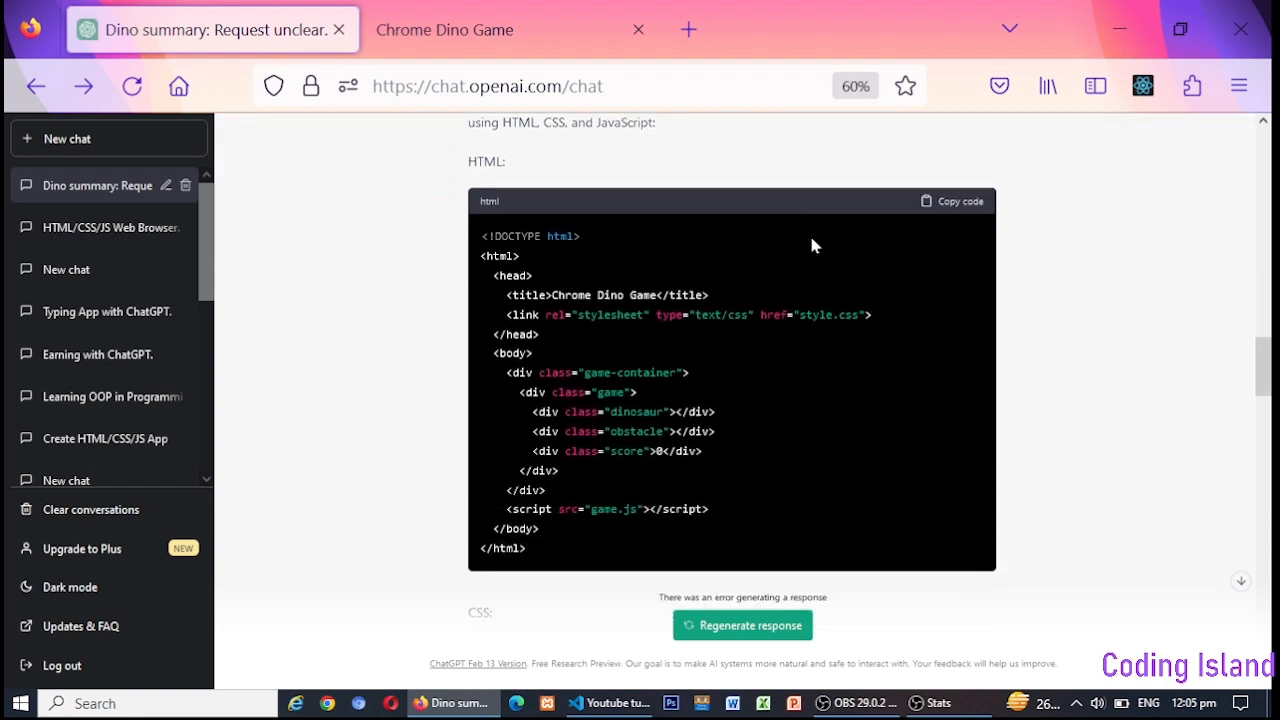
{"action": "scroll", "scroll_direction": "down", "scroll_amount": 3}
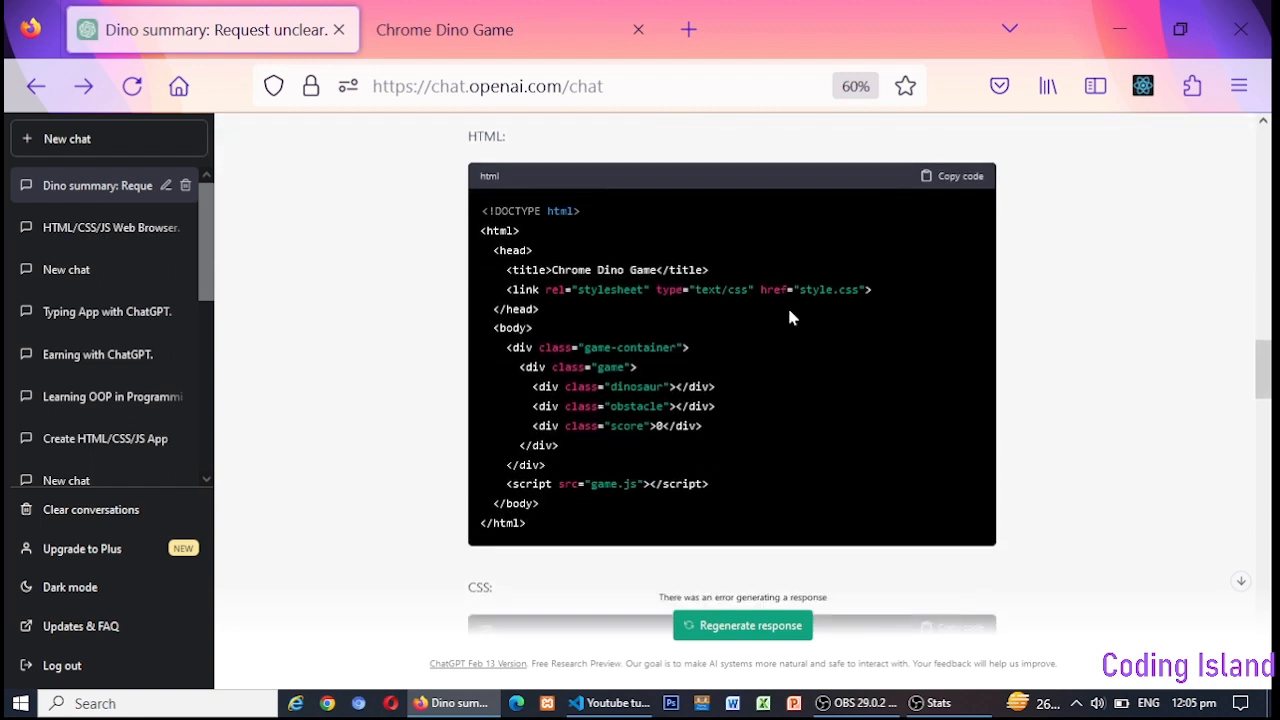
{"action": "scroll", "scroll_direction": "down", "scroll_amount": 3}
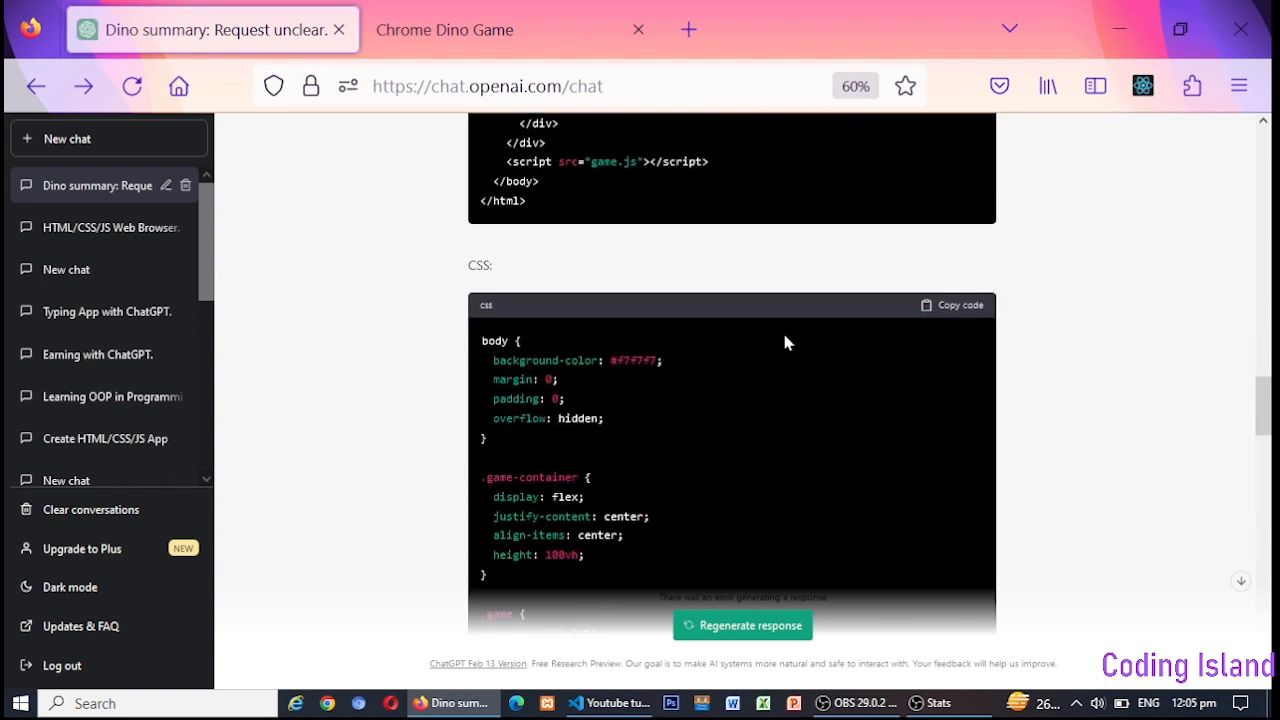
{"action": "scroll", "scroll_direction": "down", "scroll_amount": 3}
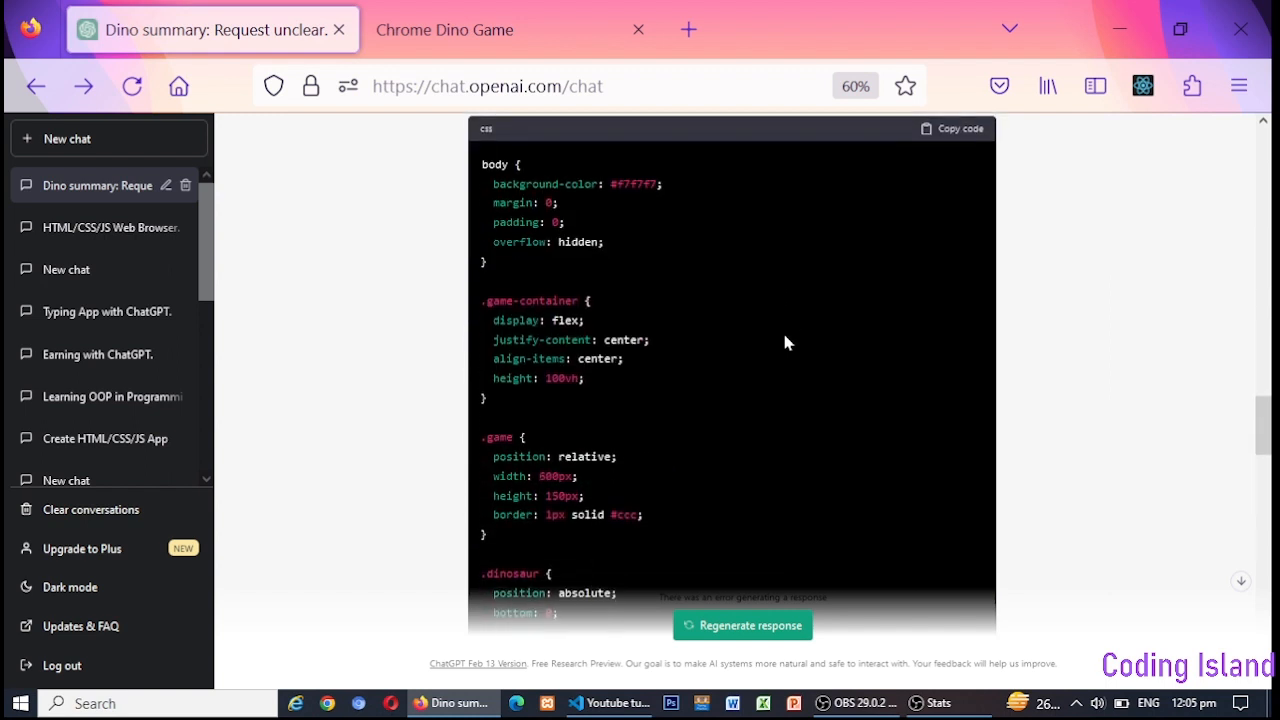
{"action": "scroll", "scroll_direction": "down", "scroll_amount": 3}
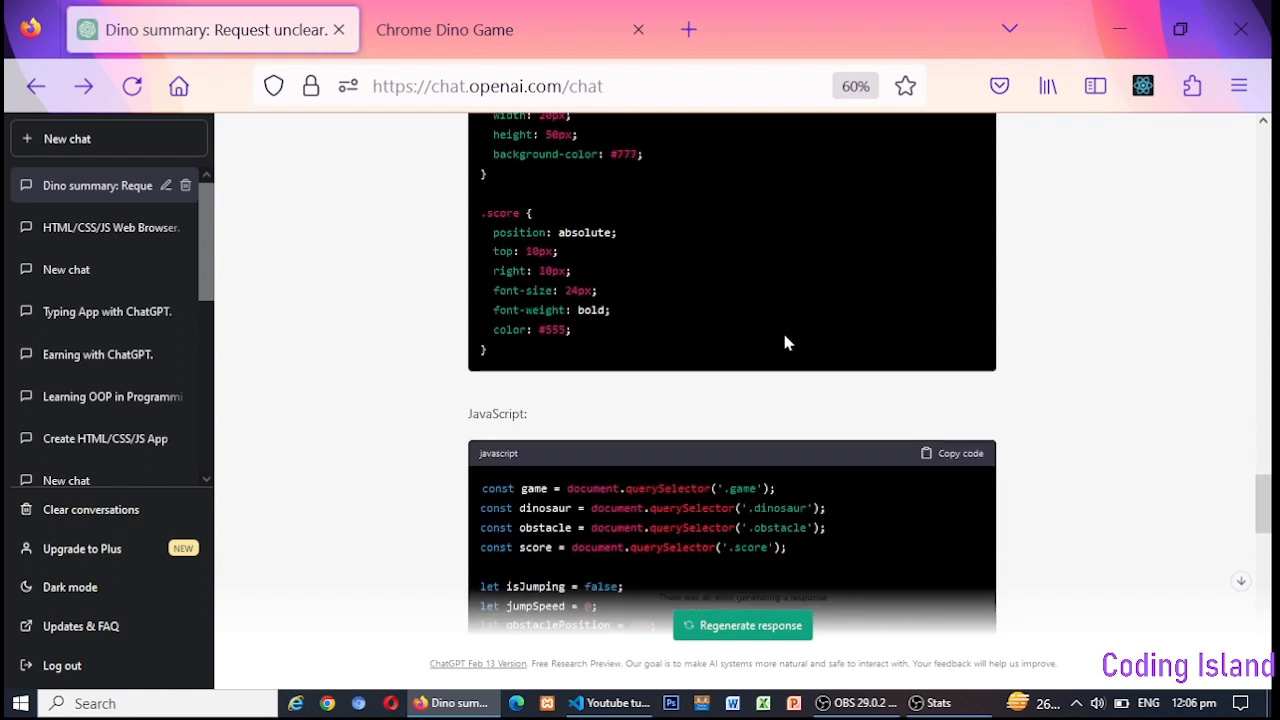
{"action": "scroll", "scroll_direction": "down", "scroll_amount": 3}
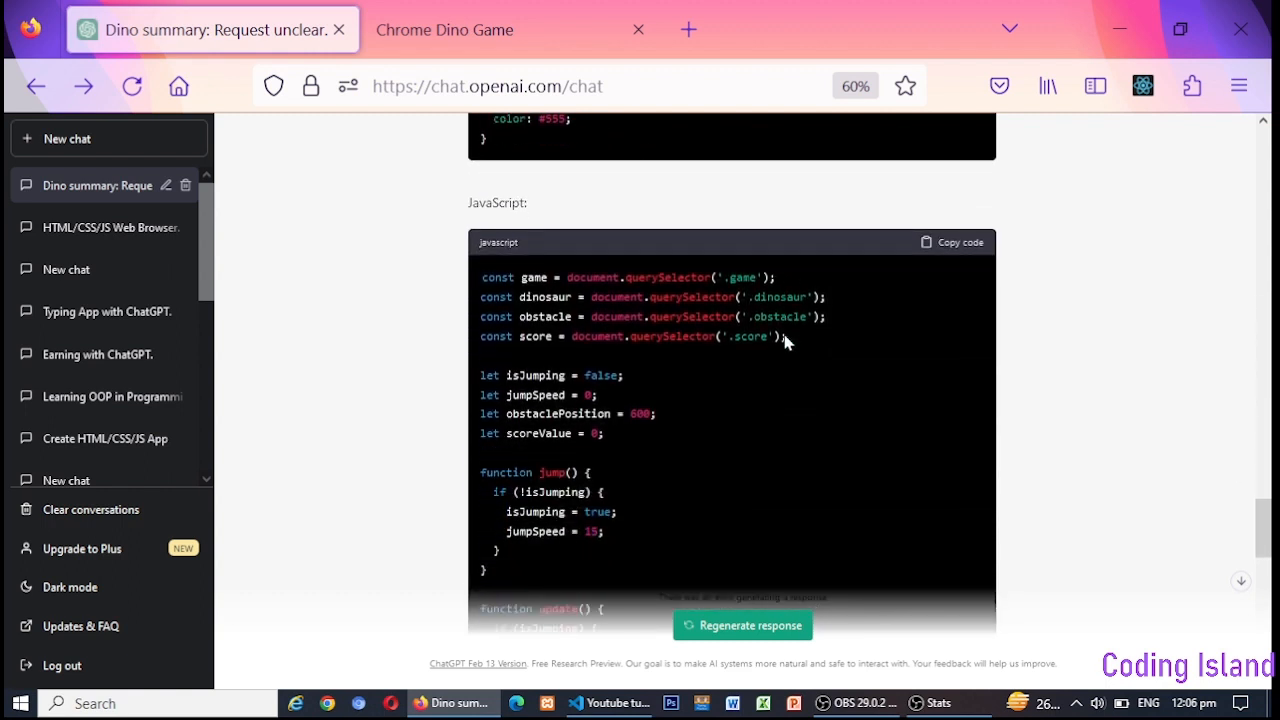
{"action": "scroll", "scroll_direction": "down", "scroll_amount": 3}
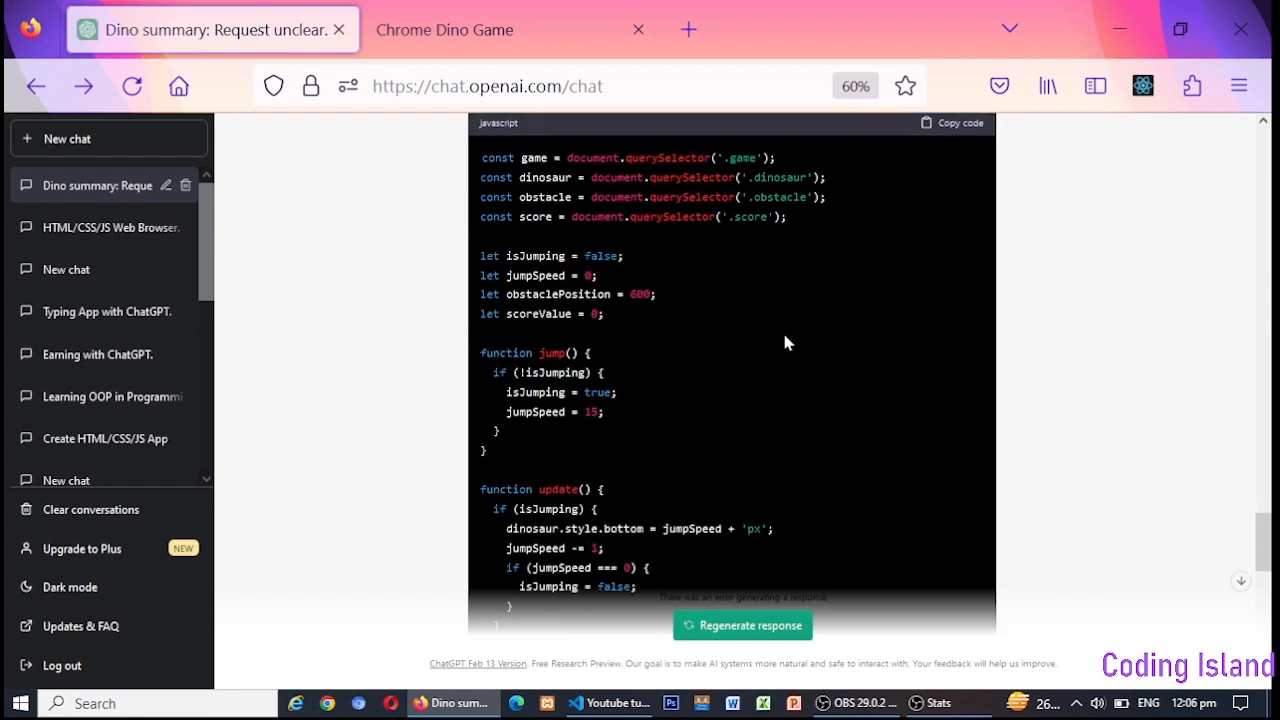
{"action": "scroll", "scroll_direction": "down", "scroll_amount": 3}
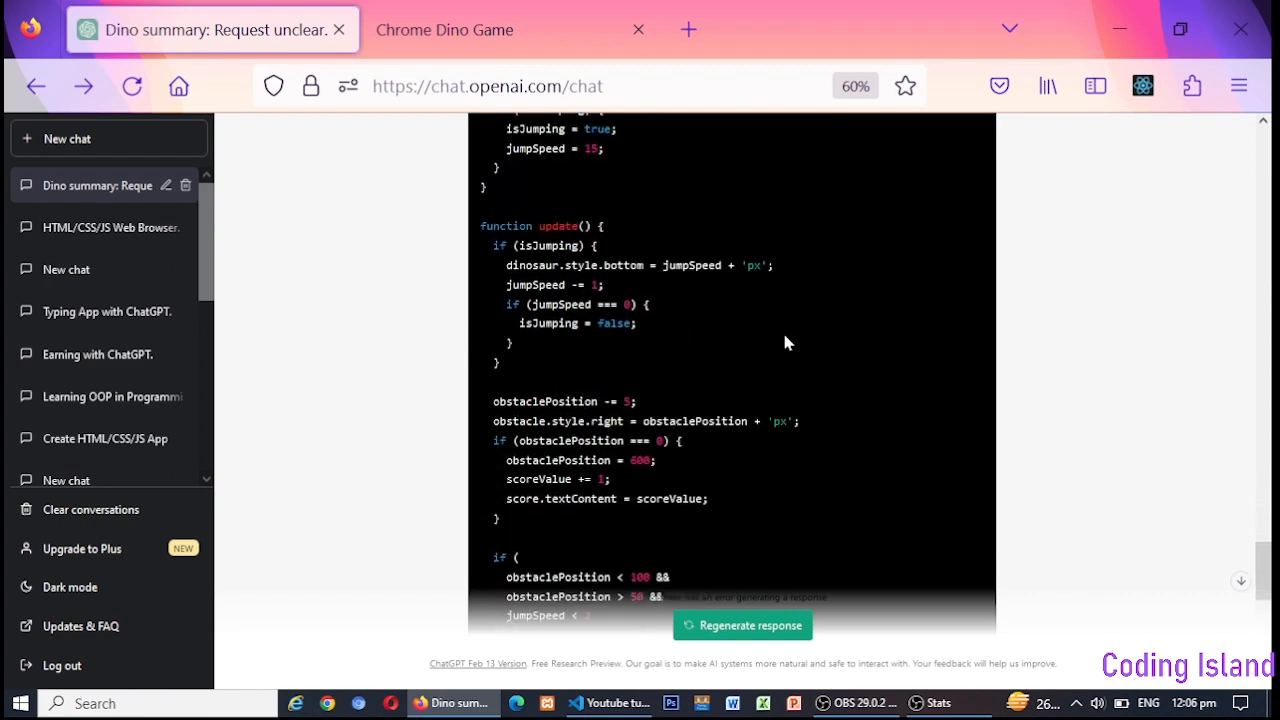
{"action": "scroll", "scroll_direction": "down", "scroll_amount": 3}
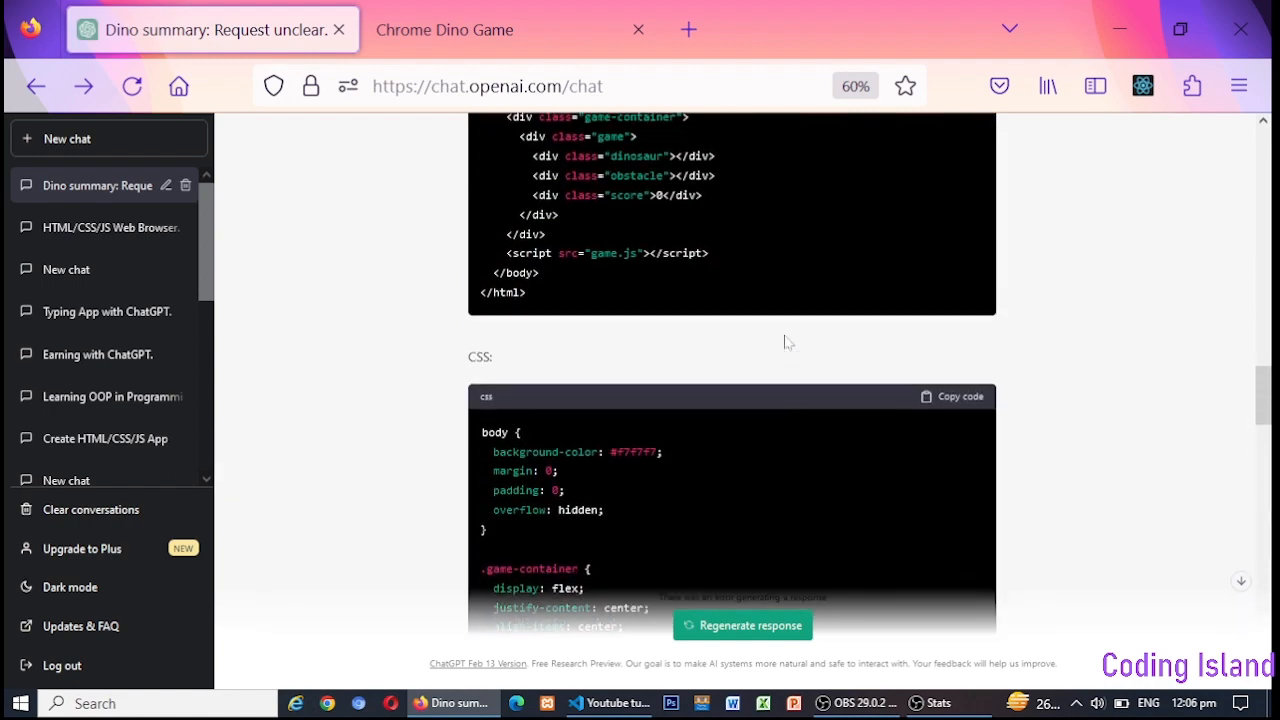
{"action": "scroll", "scroll_direction": "up", "scroll_amount": 3}
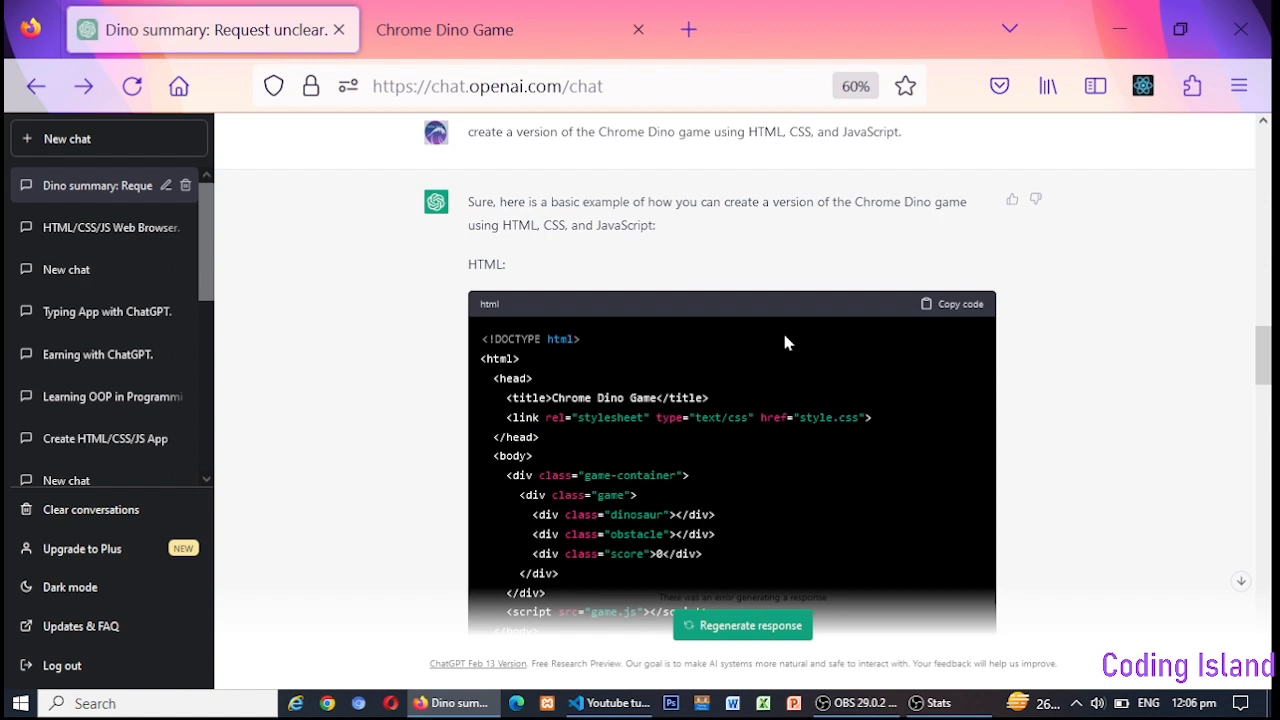
{"action": "scroll", "scroll_direction": "down", "scroll_amount": 3}
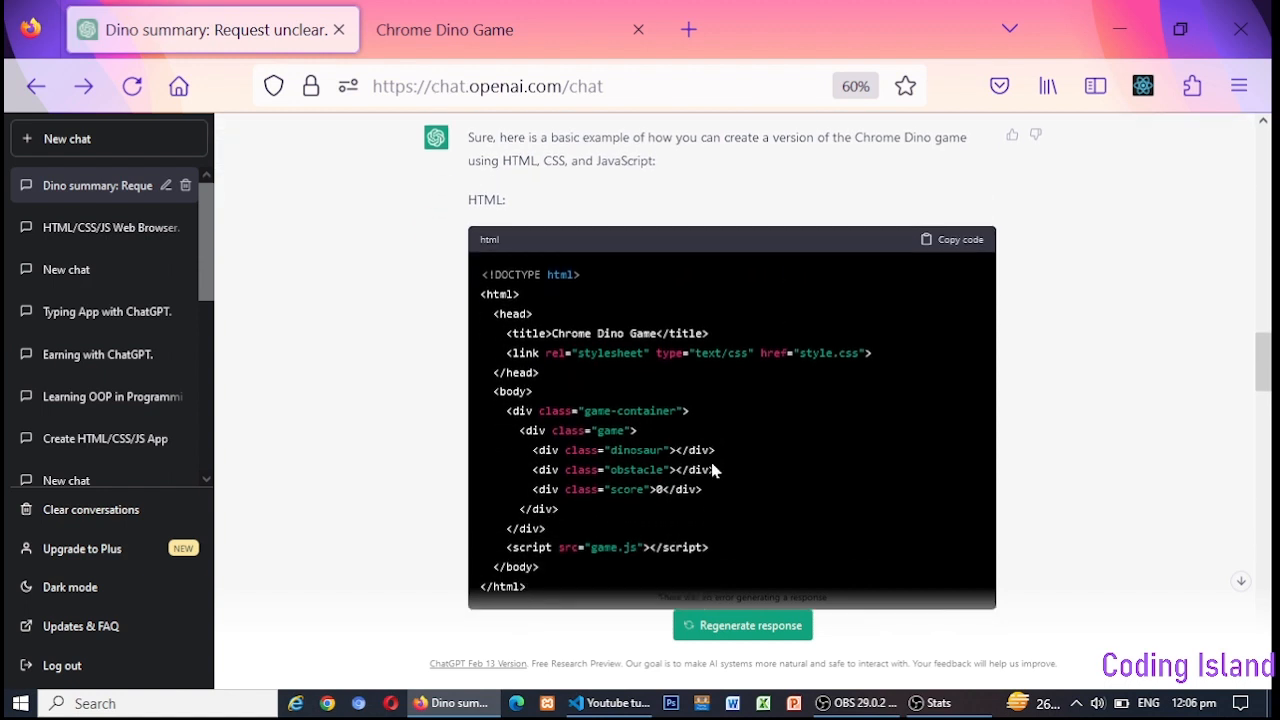
{"action": "mouse_move", "coordinate": [609, 703]}
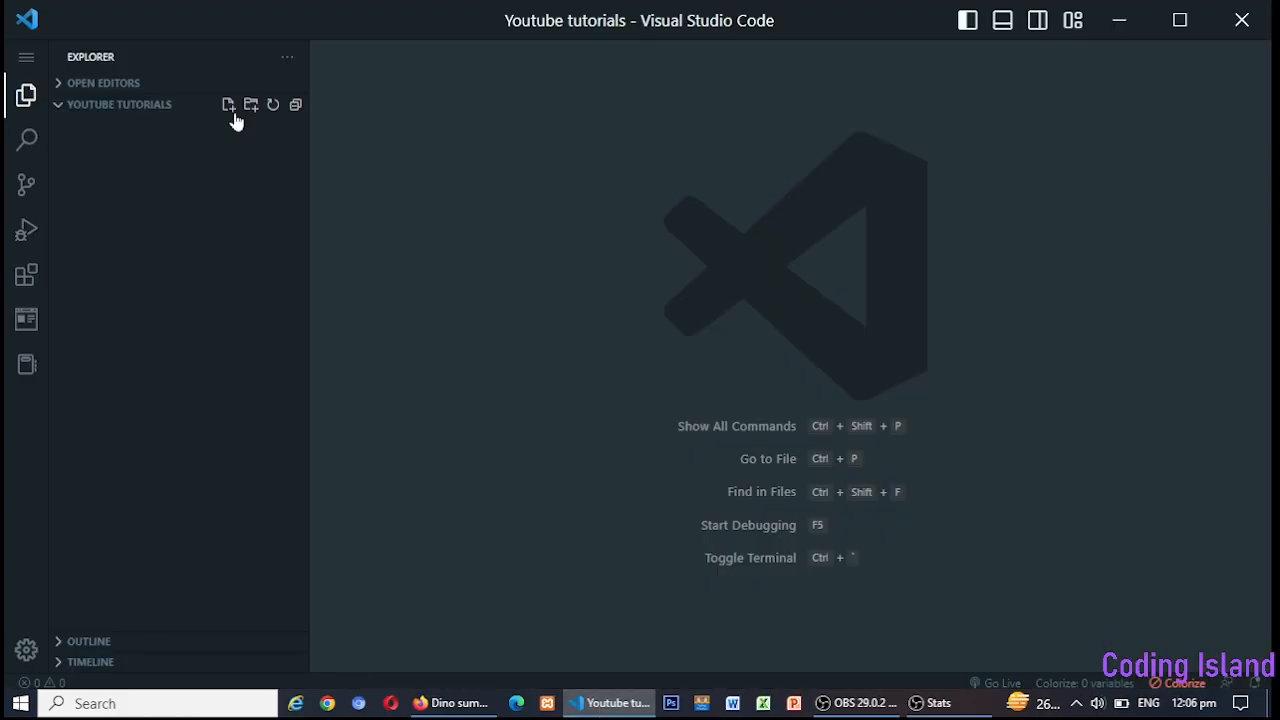
- Create a new empty Dino.html file in the Youtube tutorials folder
{"action": "left_click", "coordinate": [228, 104]}
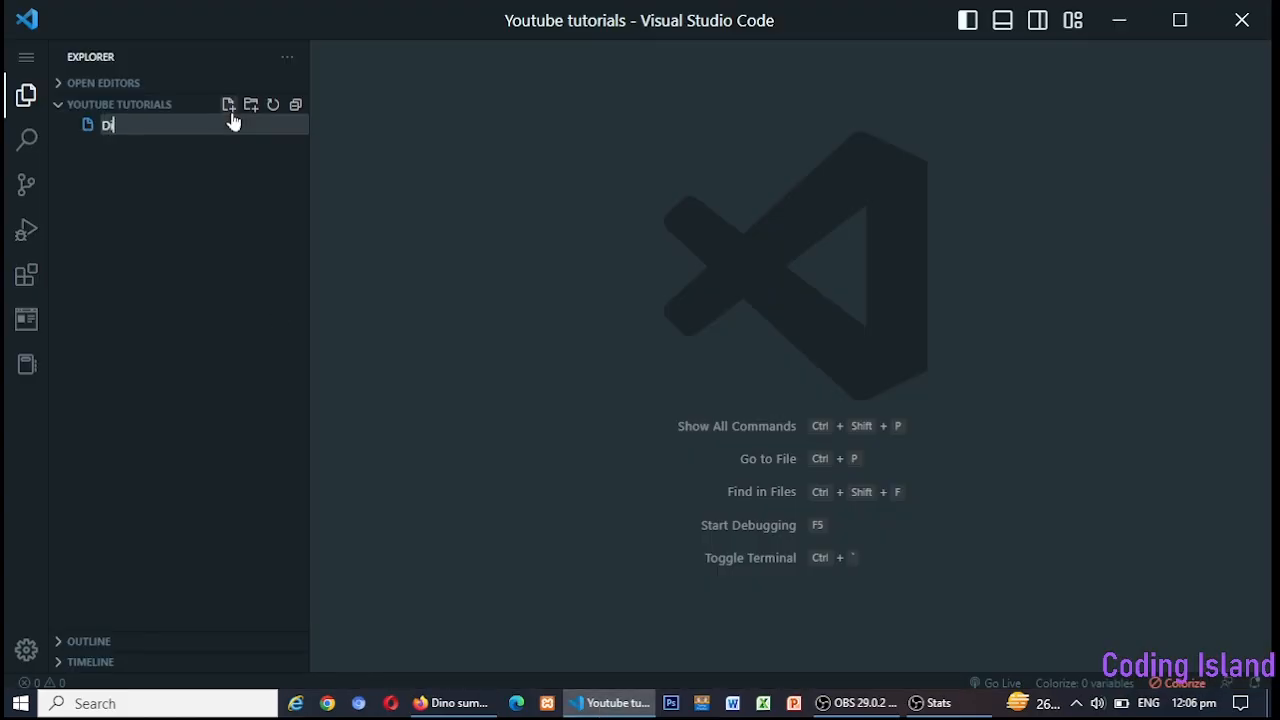
{"action": "type", "text": "Dino."}
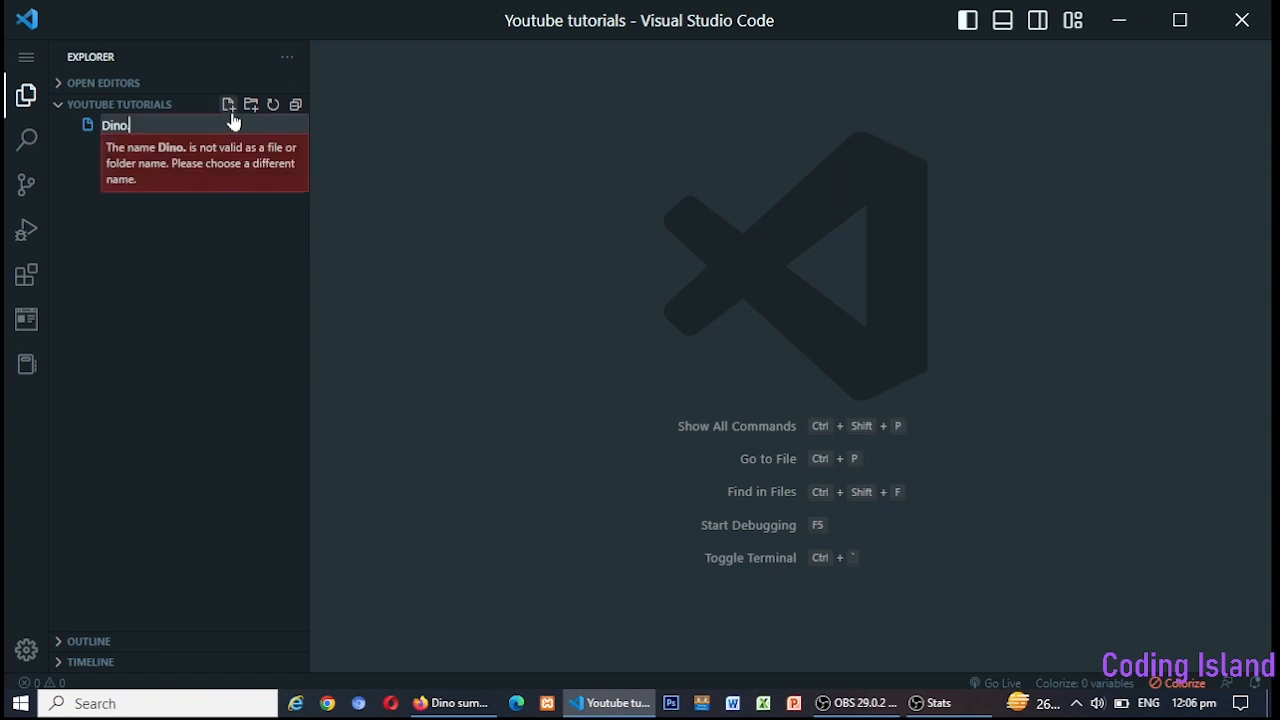
{"action": "key", "text": "Escape"}
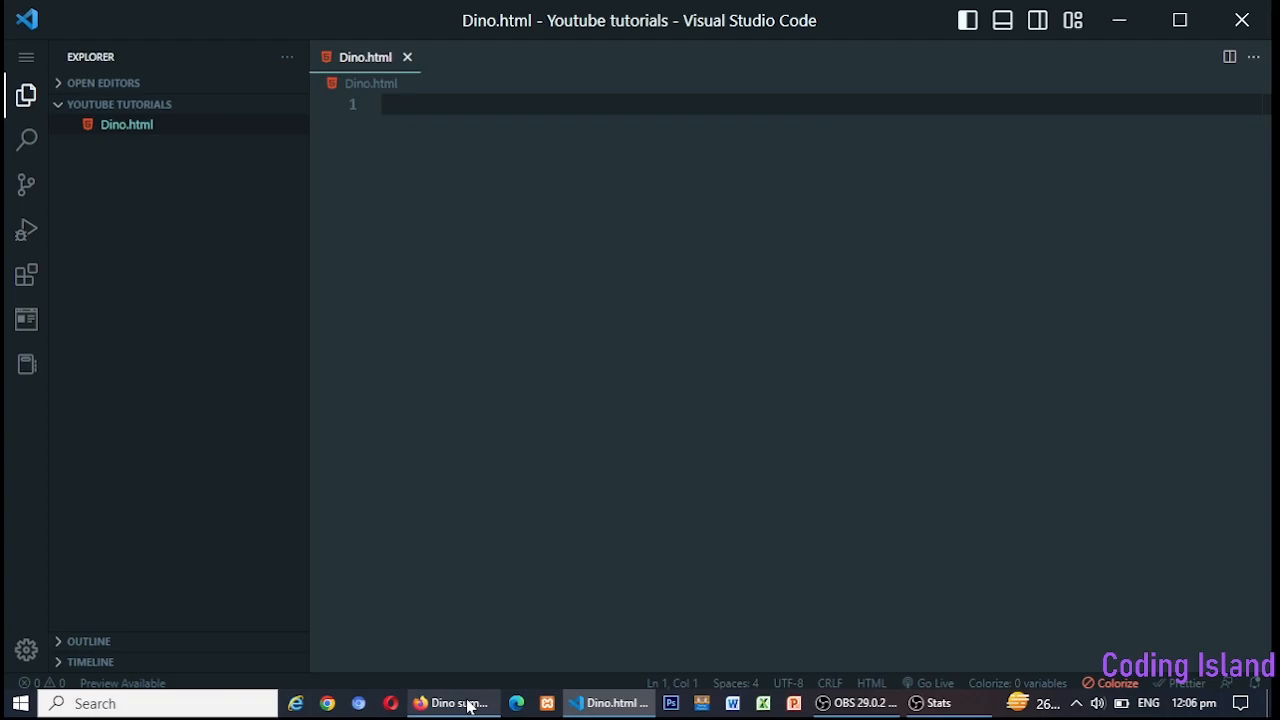
- Copy ChatGPT's HTML block for the Chrome Dino game to paste into Dino.html
{"action": "left_click", "coordinate": [453, 703]}
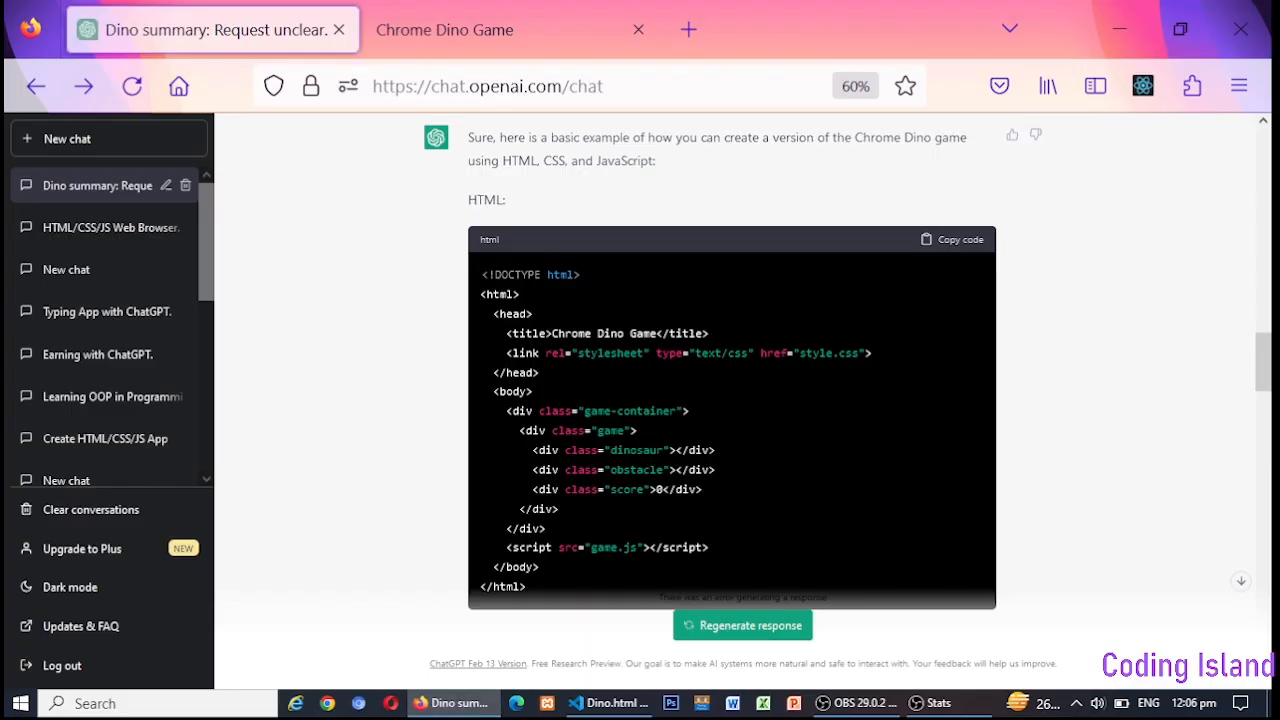
{"action": "mouse_move", "coordinate": [585, 451]}
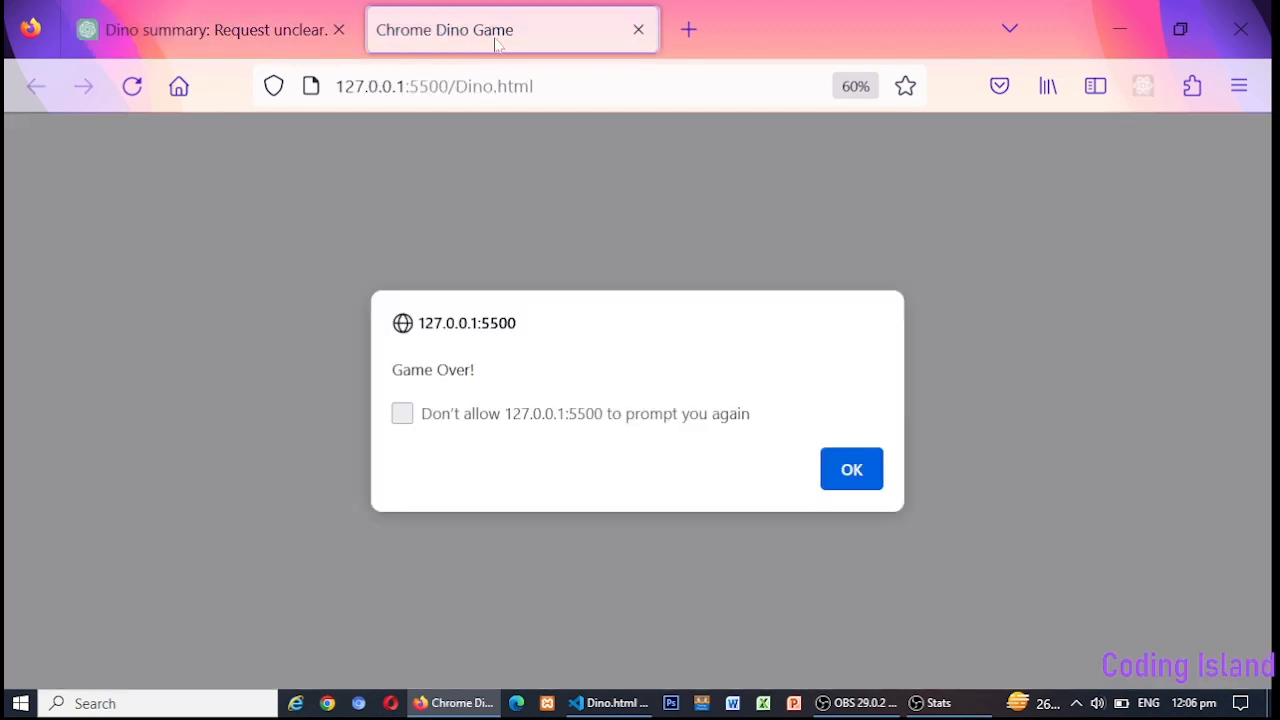
{"action": "left_click", "coordinate": [200, 29]}
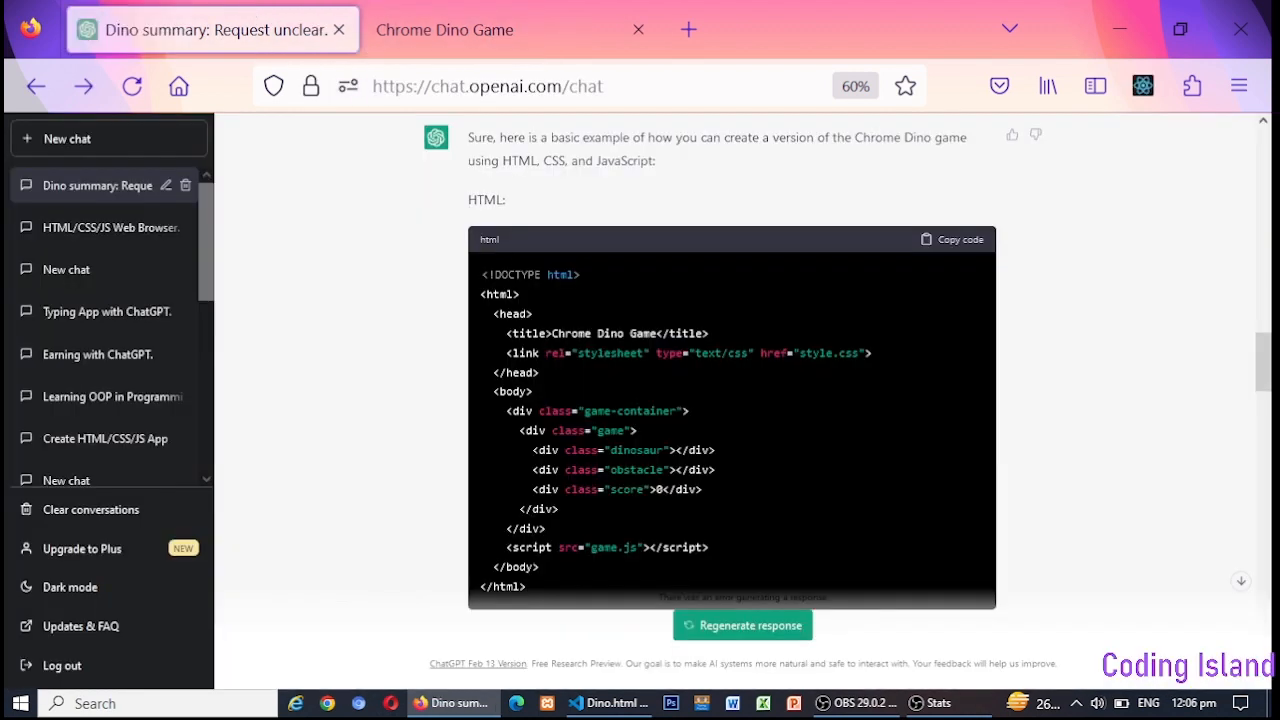
{"action": "left_click", "coordinate": [609, 703]}
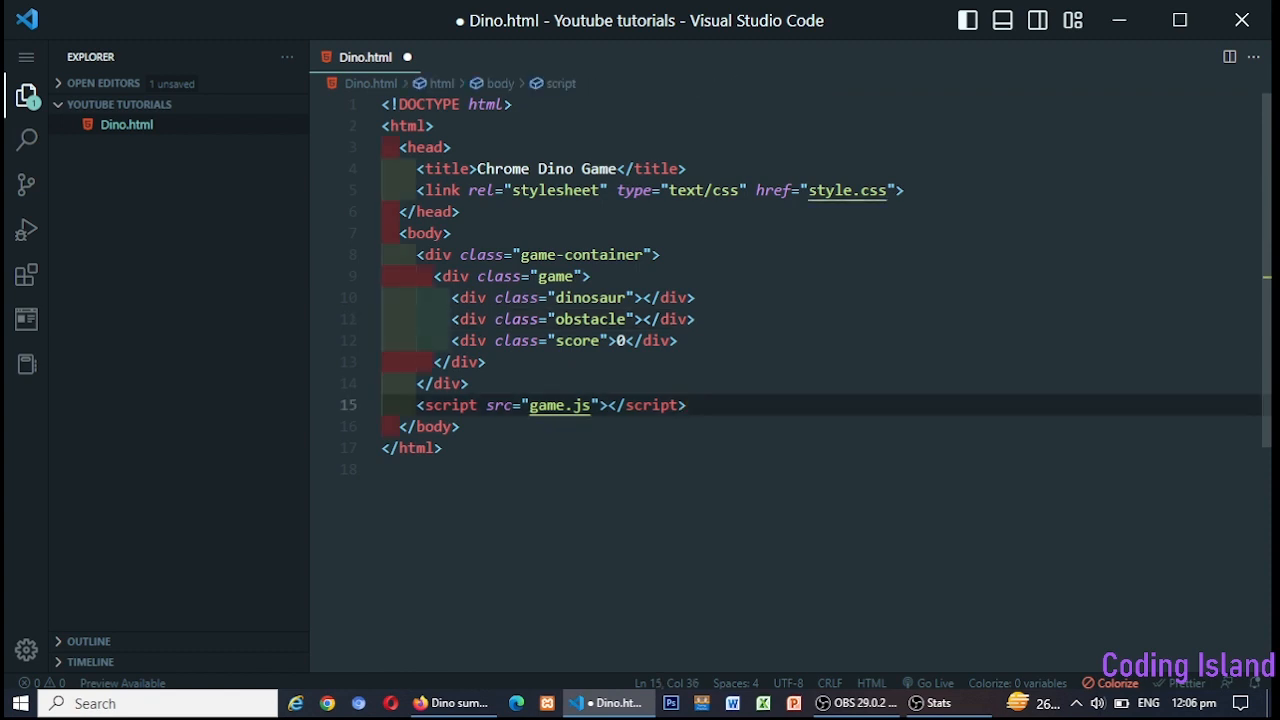
- Save Dino.html and create an empty style.css beside it, returning to Dino.html
{"action": "key", "text": "ctrl+s"}
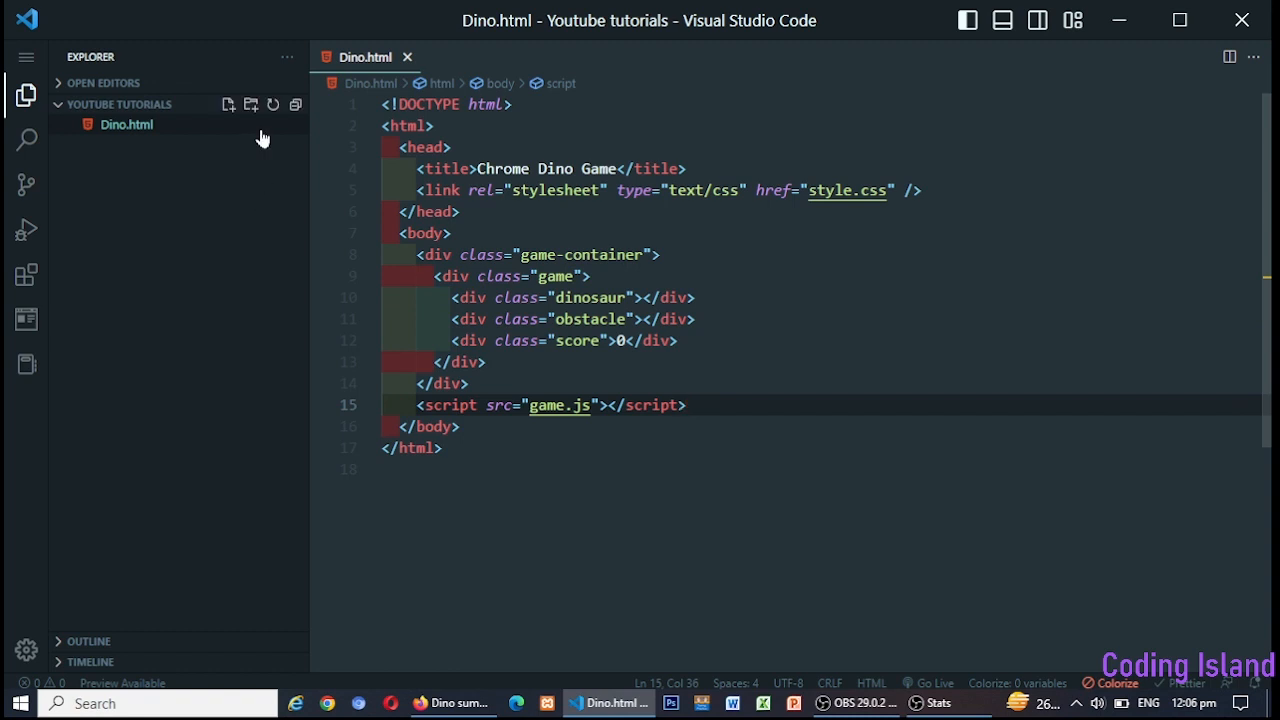
{"action": "left_click", "coordinate": [228, 104]}
{"action": "type", "text": "style.css"}
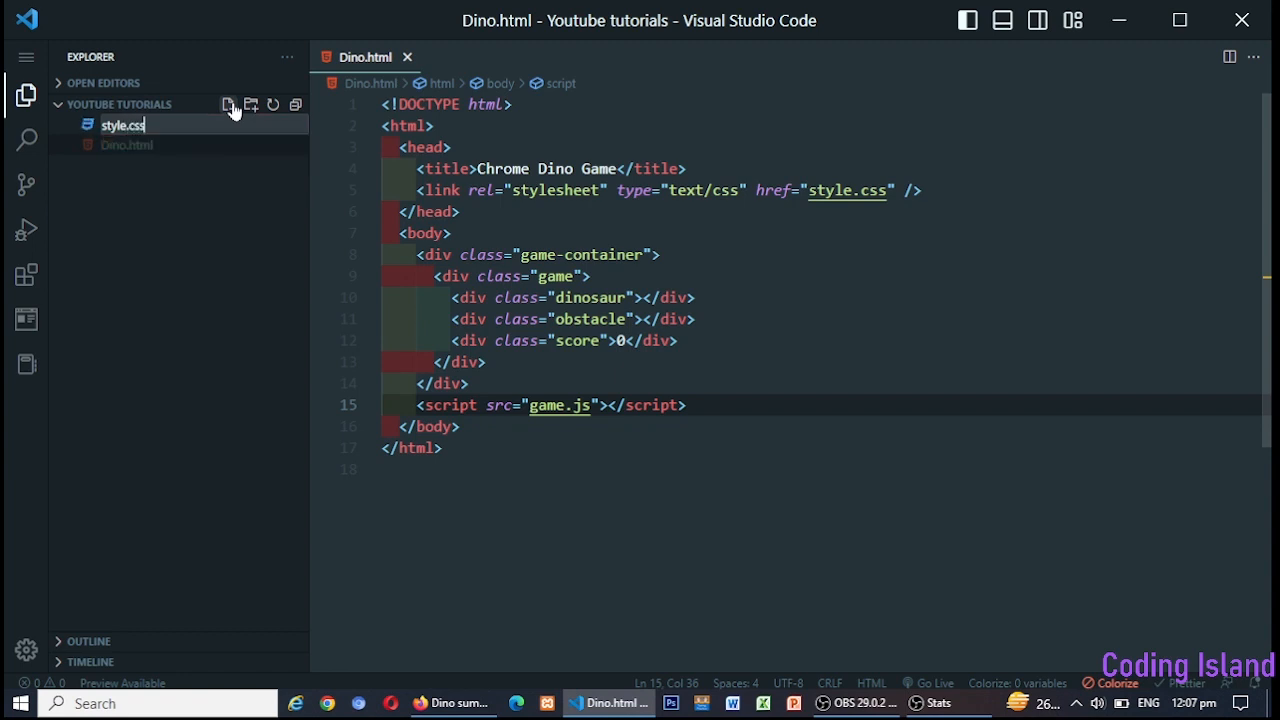
{"action": "key", "text": "Enter"}
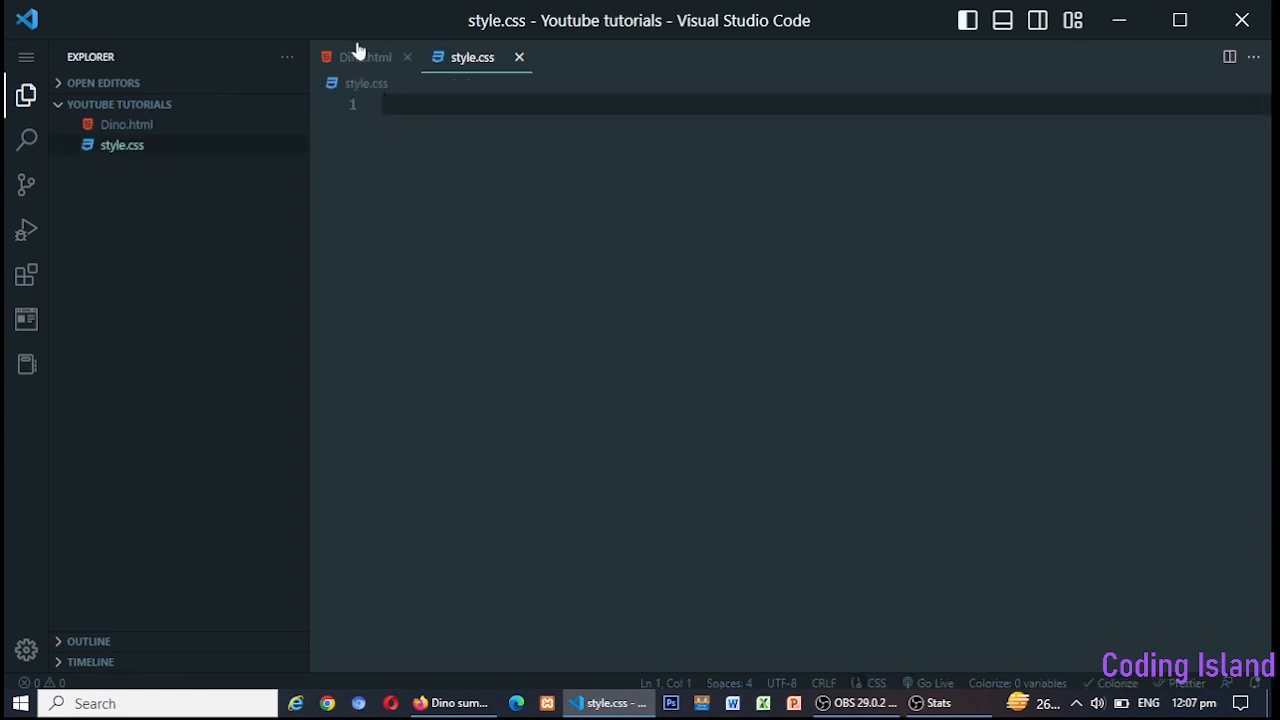
{"action": "left_click", "coordinate": [365, 57]}
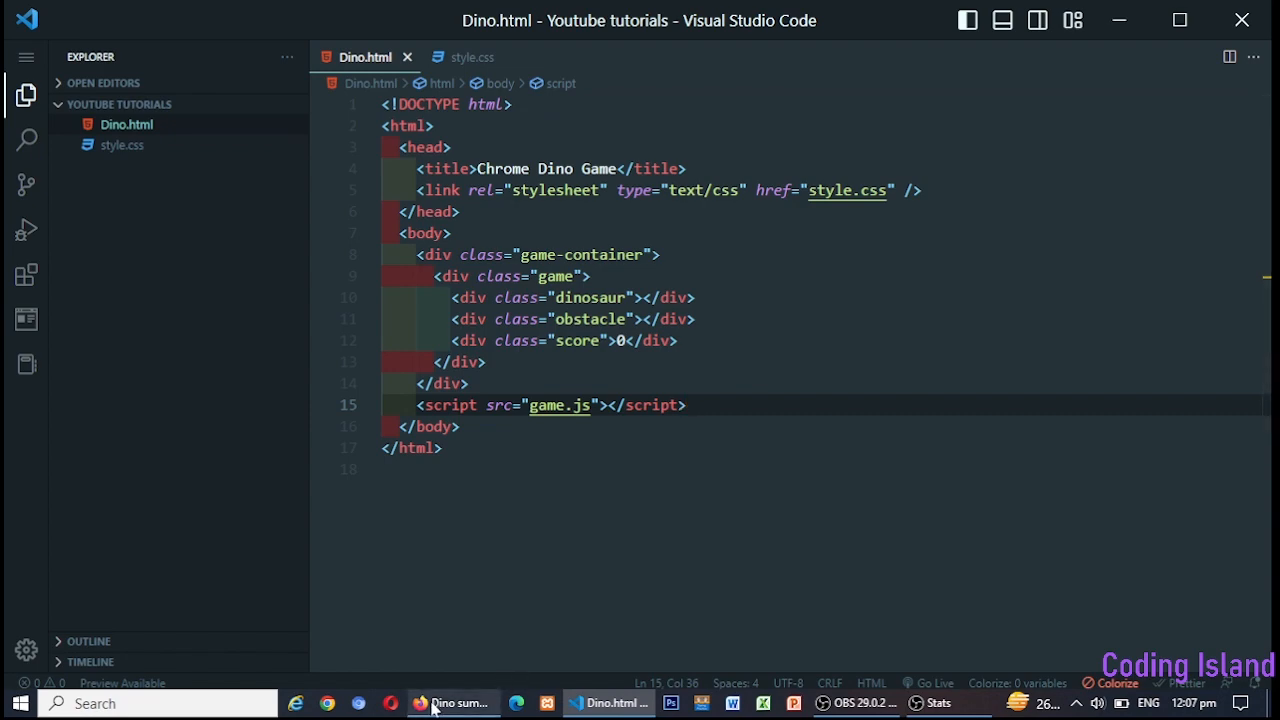
- Copy the CSS code block (body, game-container, game rules) from the ChatGPT answer
{"action": "left_click", "coordinate": [452, 703]}
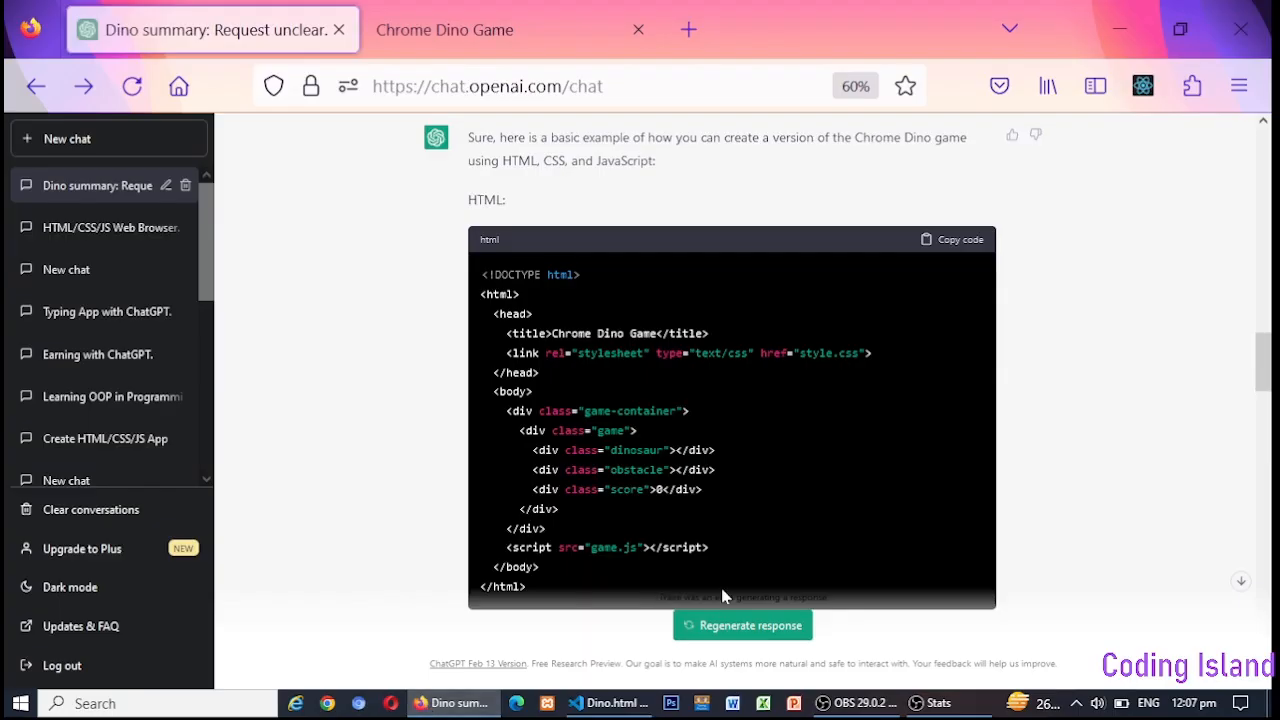
{"action": "scroll", "scroll_direction": "down", "scroll_amount": 3}
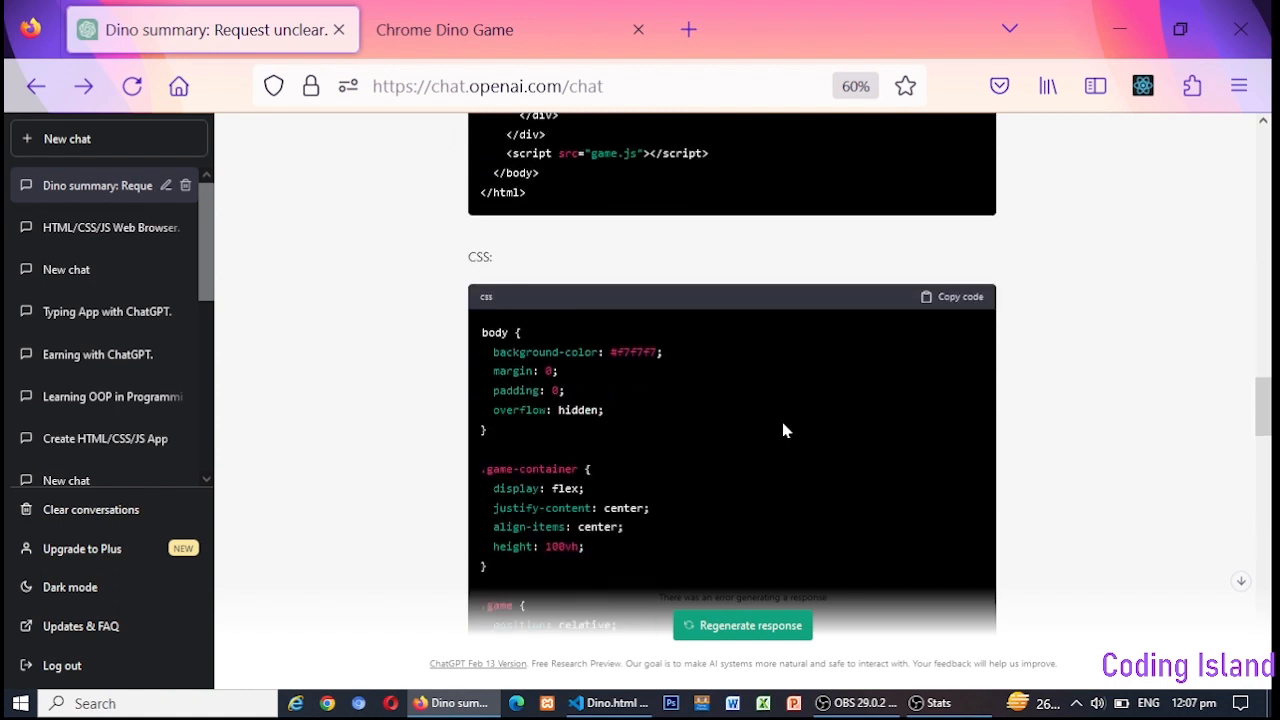
{"action": "scroll", "scroll_direction": "down", "scroll_amount": 3}
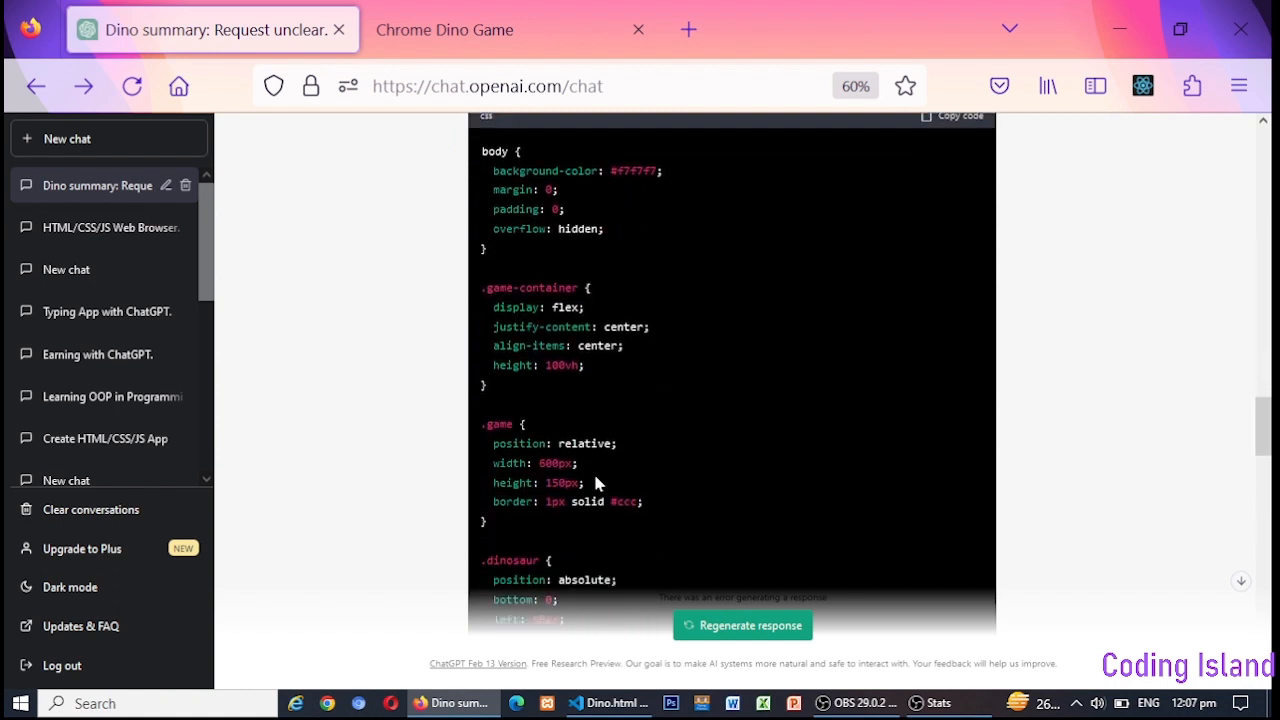
{"action": "left_click", "coordinate": [955, 115]}
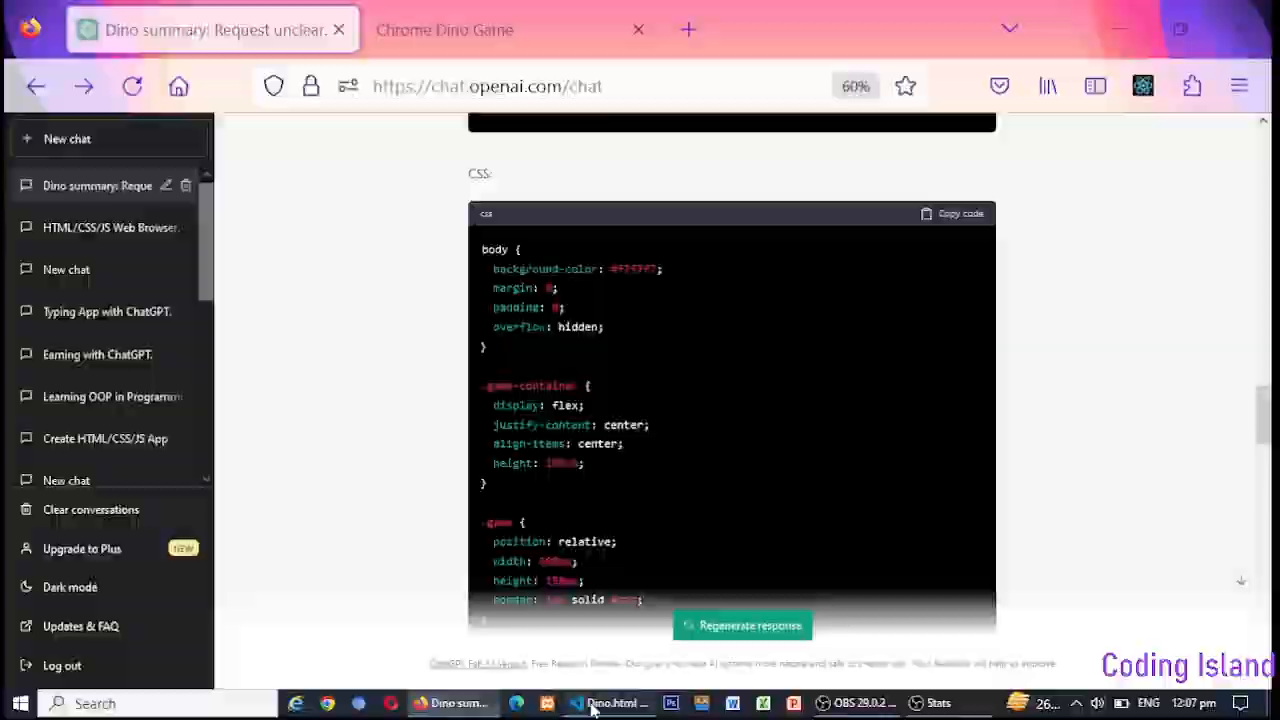
- Paste ChatGPT's CSS into style.css, save it, and return to Dino.html
{"action": "left_click", "coordinate": [608, 703]}
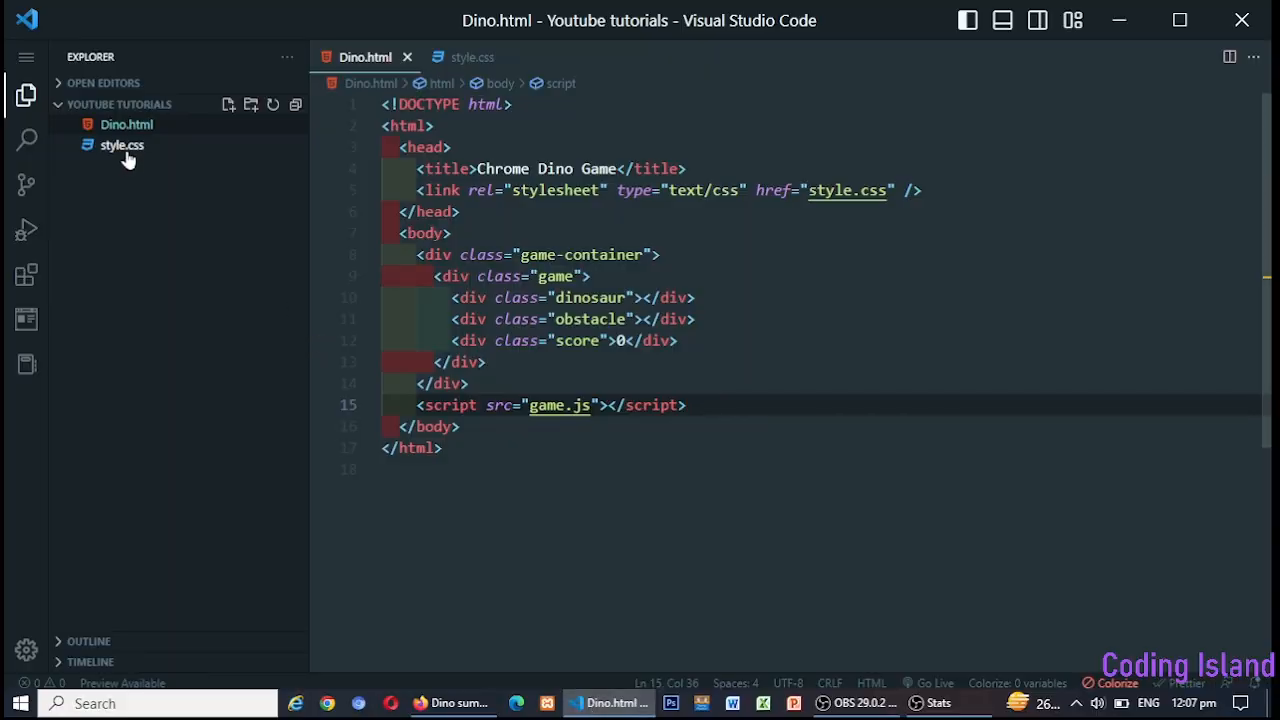
{"action": "left_click", "coordinate": [122, 145]}
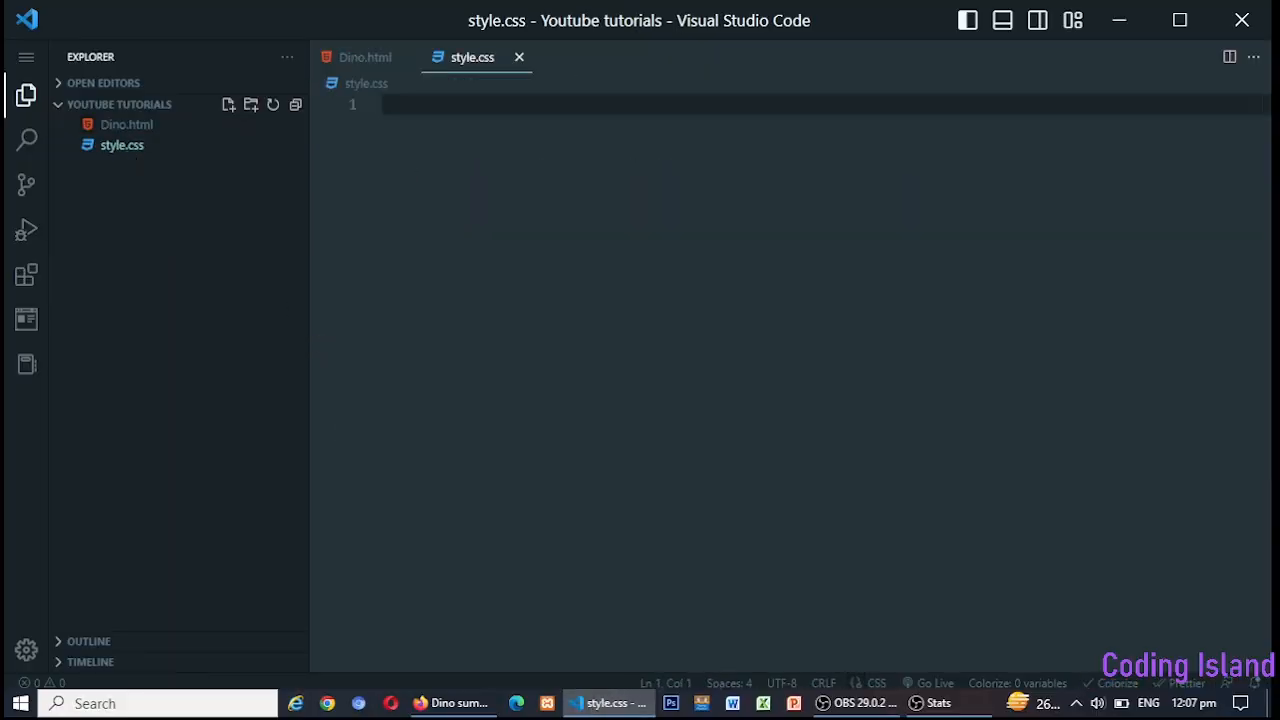
{"action": "left_click", "coordinate": [122, 145]}
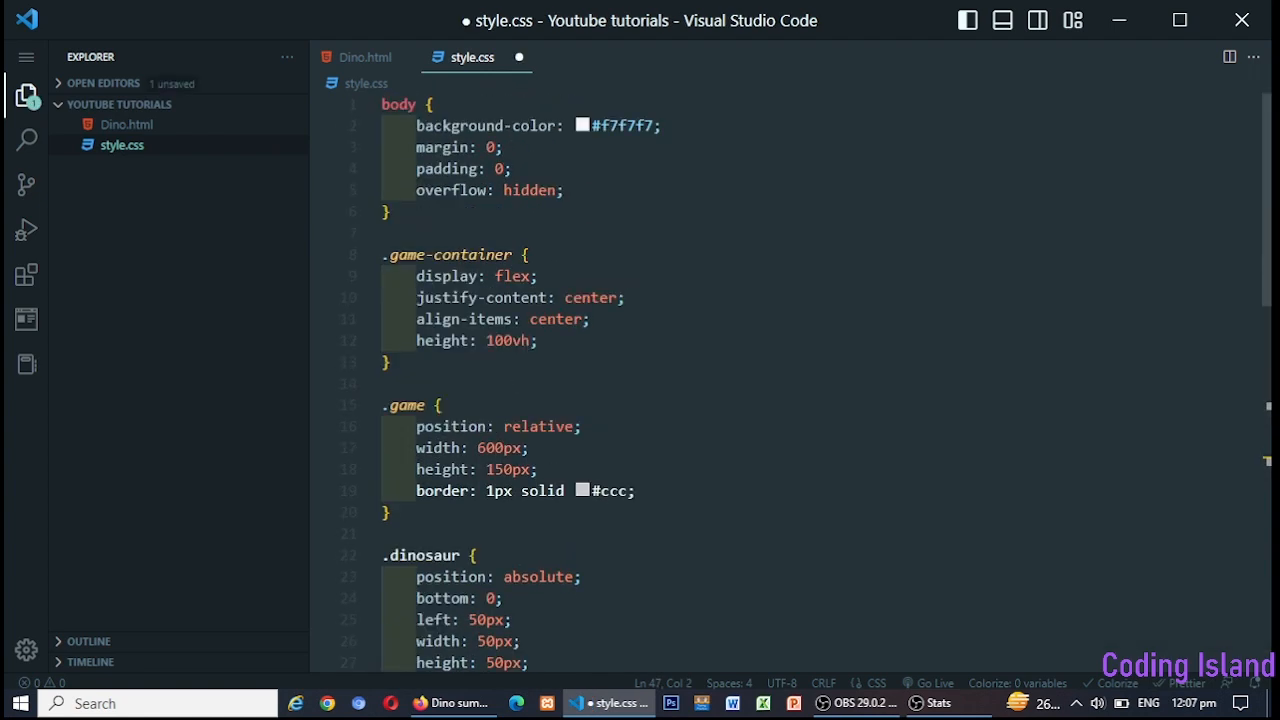
{"action": "scroll", "scroll_direction": "down", "scroll_amount": 3}
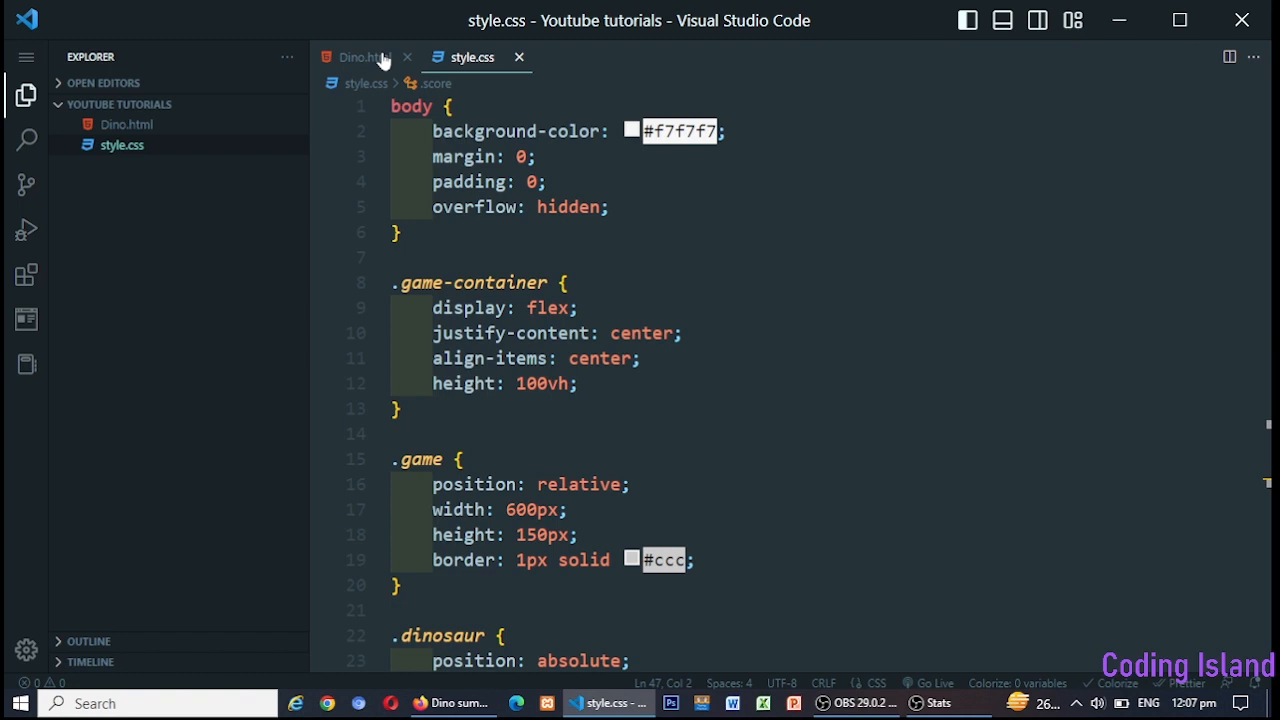
{"action": "left_click", "coordinate": [357, 57]}
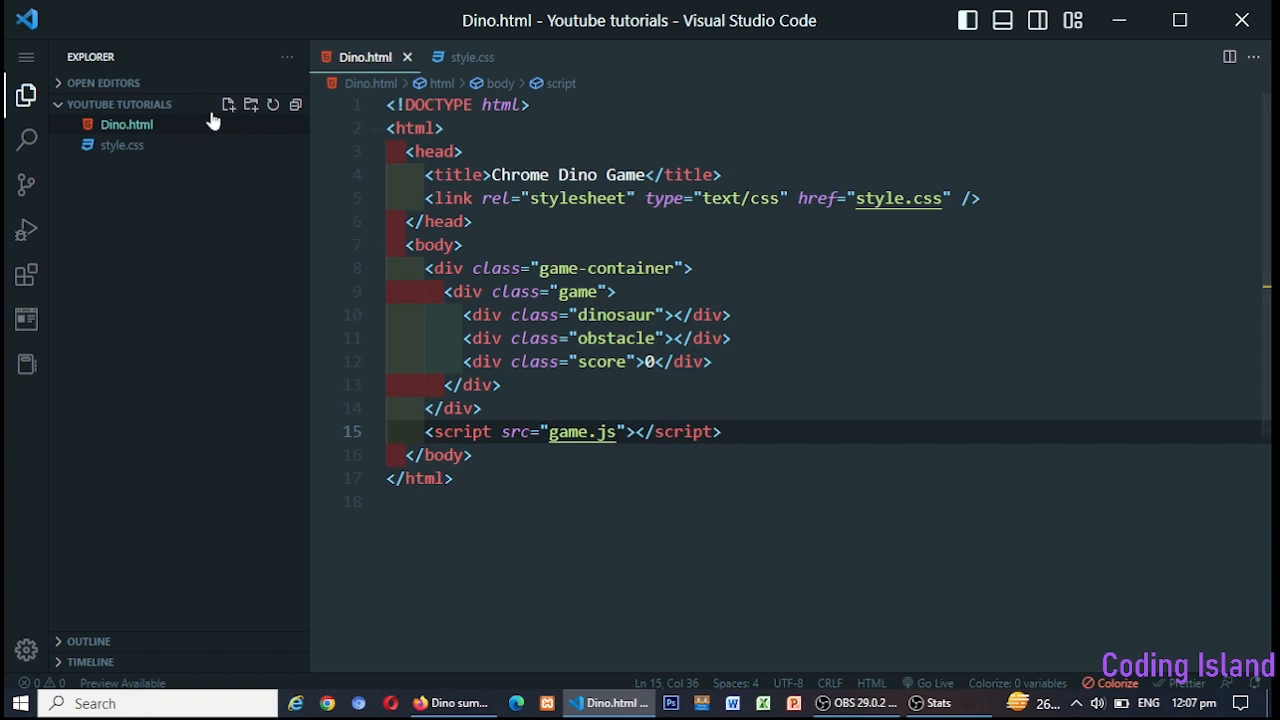
- Create game.js with ChatGPT's JavaScript, review the files, and start Go Live for the project
{"action": "left_click", "coordinate": [228, 104]}
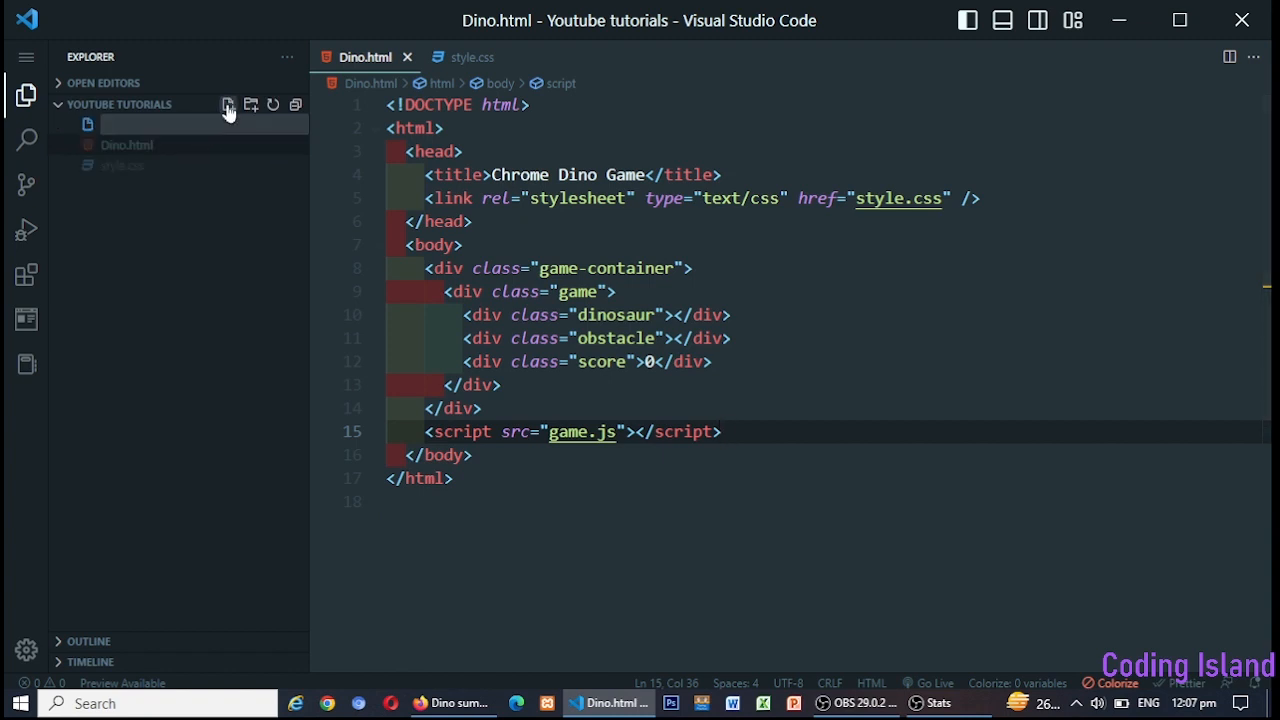
{"action": "type", "text": "game.js"}
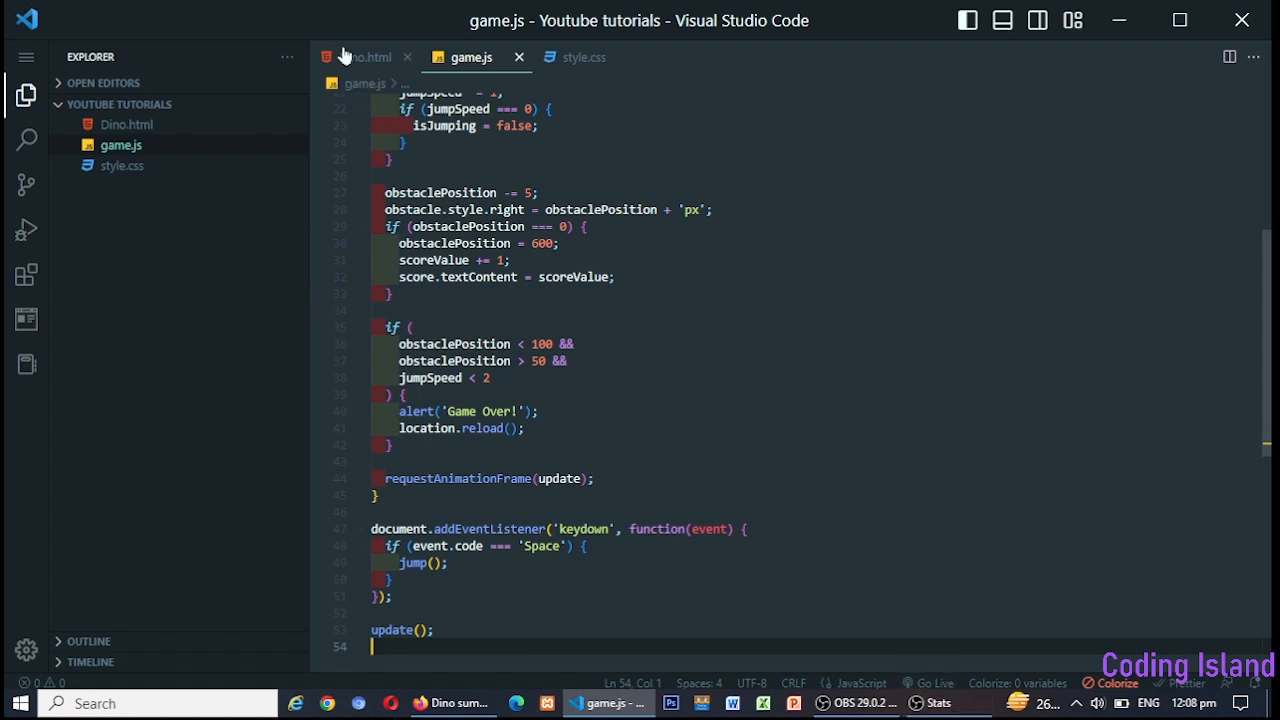
{"action": "left_click", "coordinate": [365, 57]}
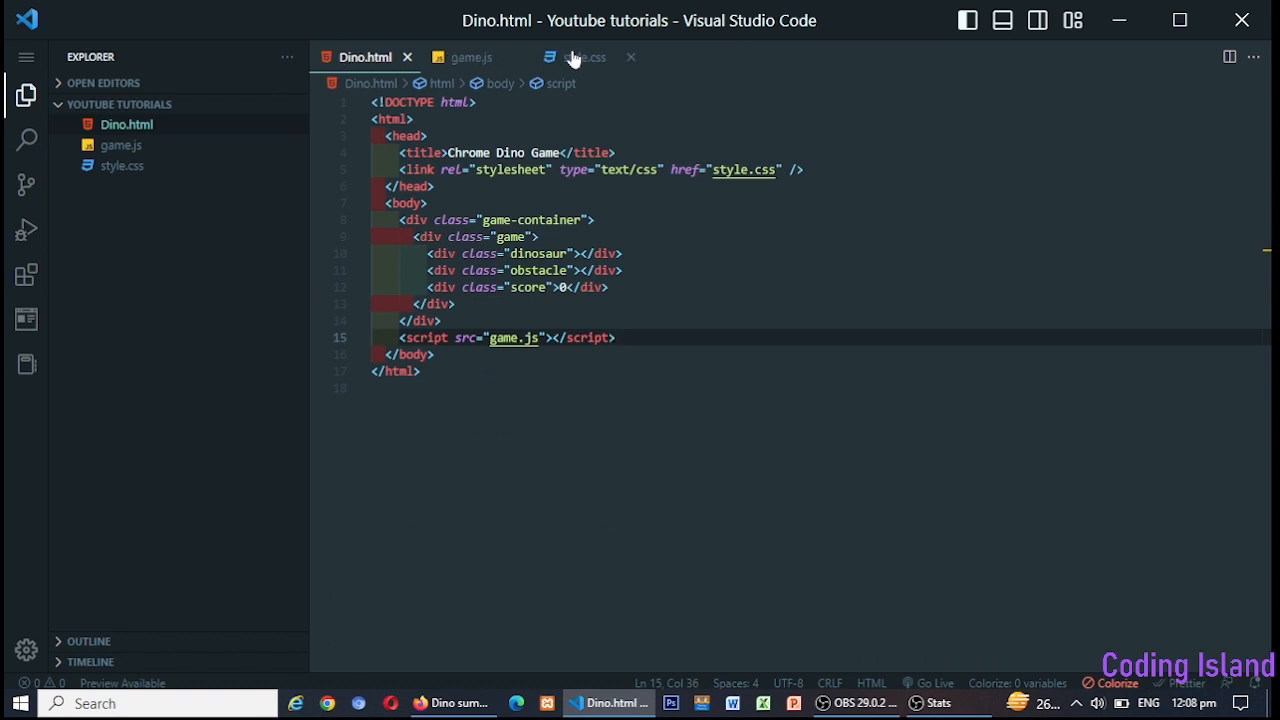
{"action": "left_click", "coordinate": [584, 57]}
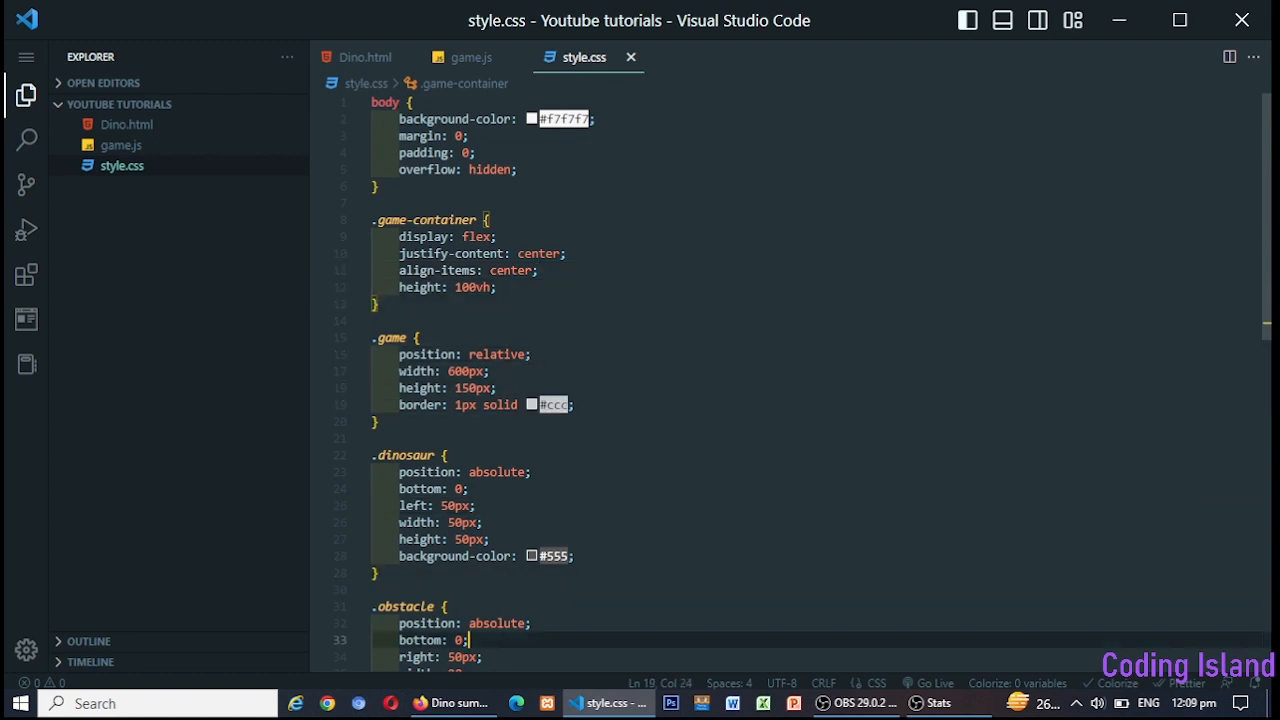
{"action": "scroll", "scroll_direction": "down", "scroll_amount": 3}
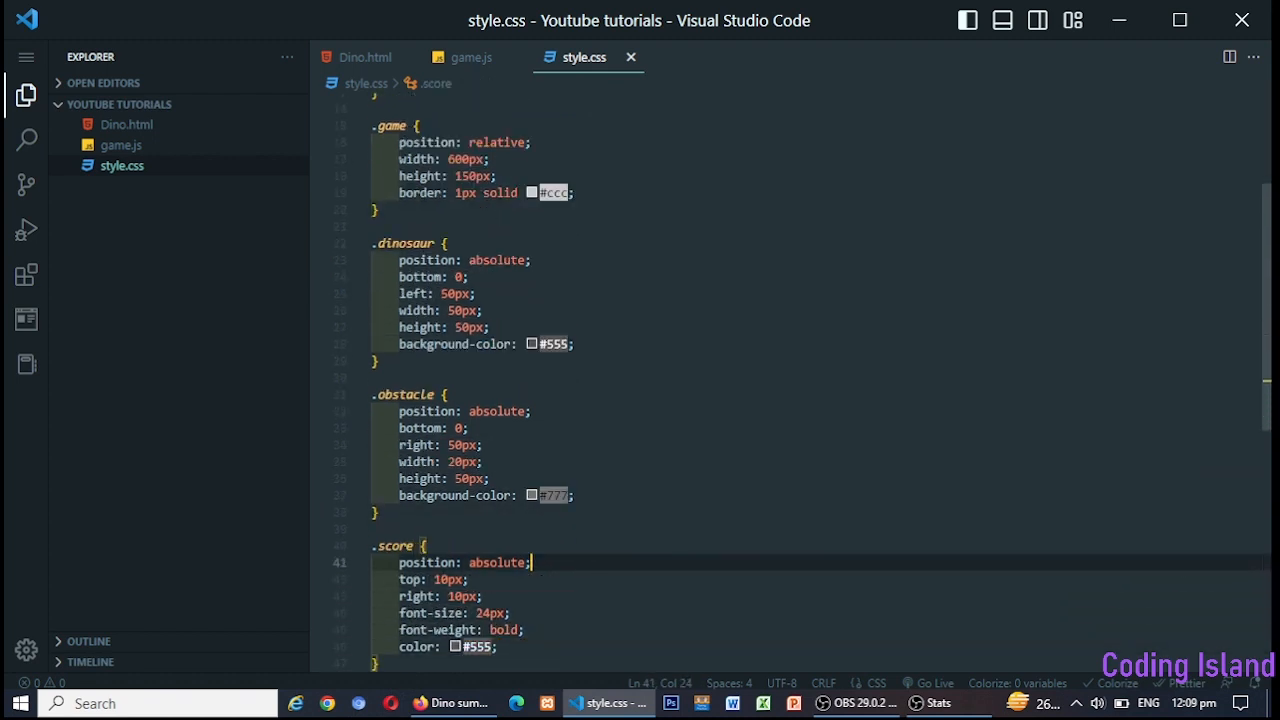
{"action": "left_click", "coordinate": [548, 495]}
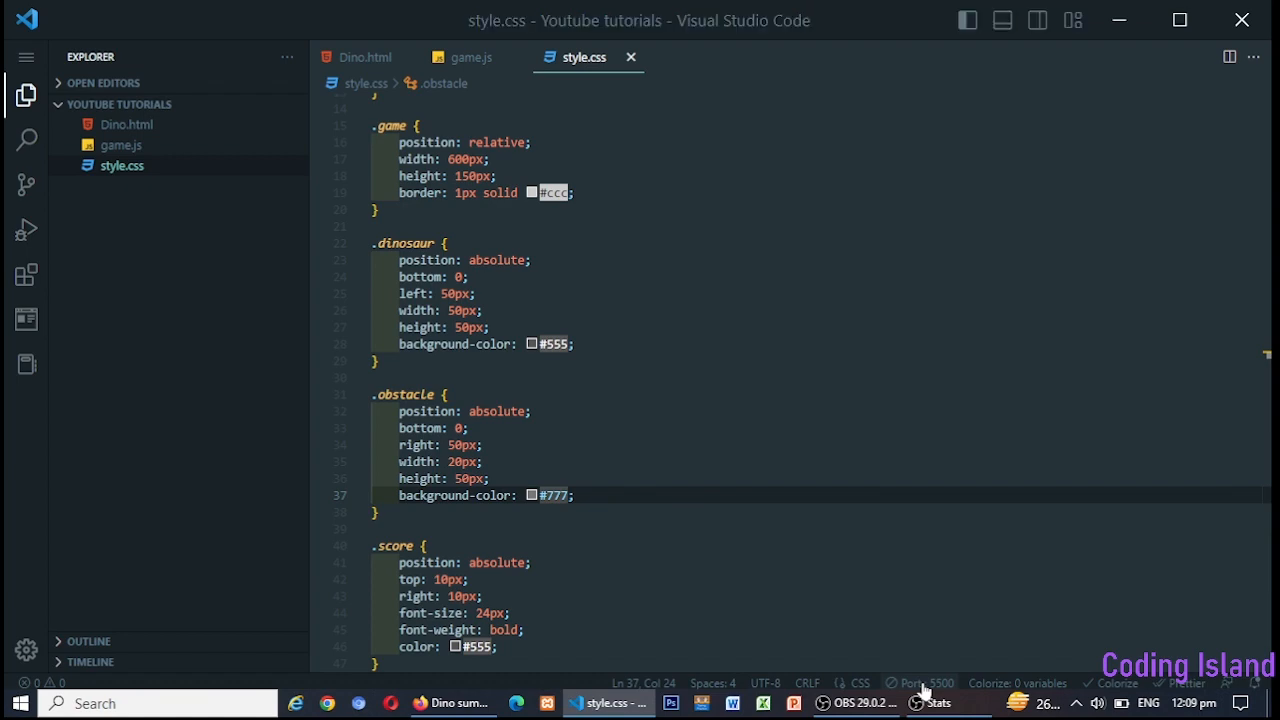
- Run Dino.html from the local server, jump with Space, and dismiss the Game Over alerts to restart
{"action": "left_click", "coordinate": [420, 703]}
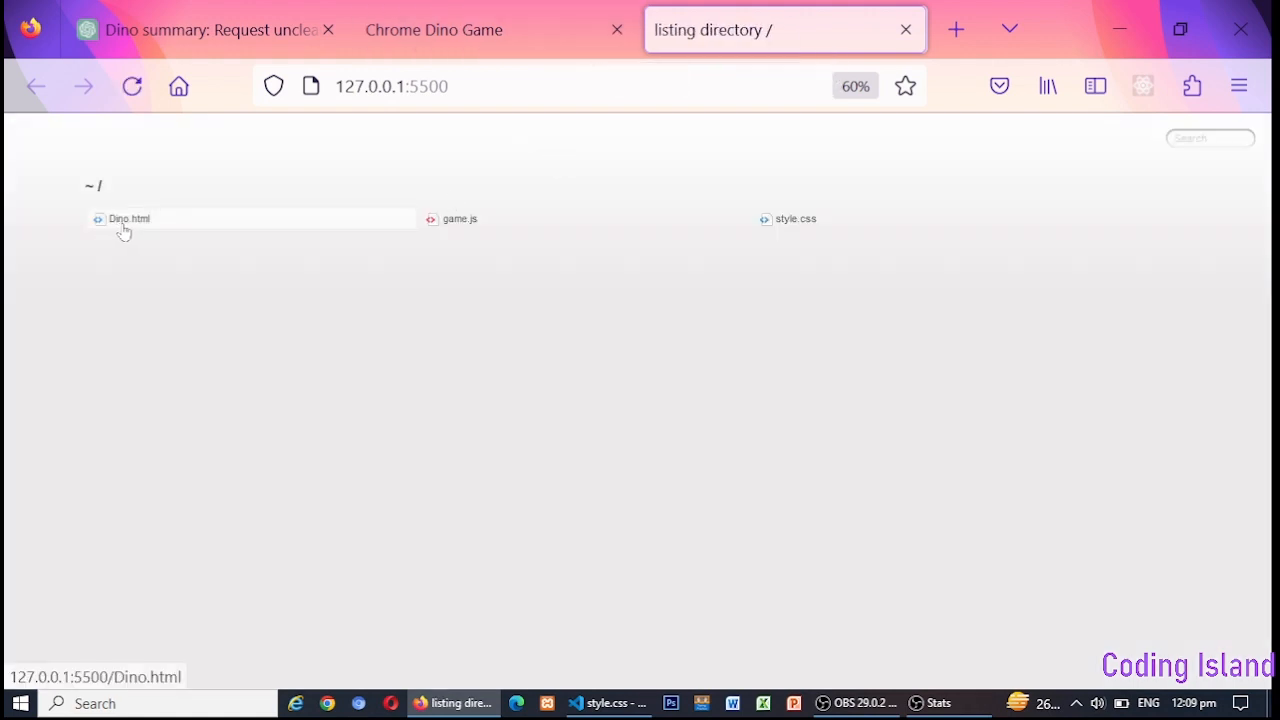
{"action": "left_click", "coordinate": [129, 218]}
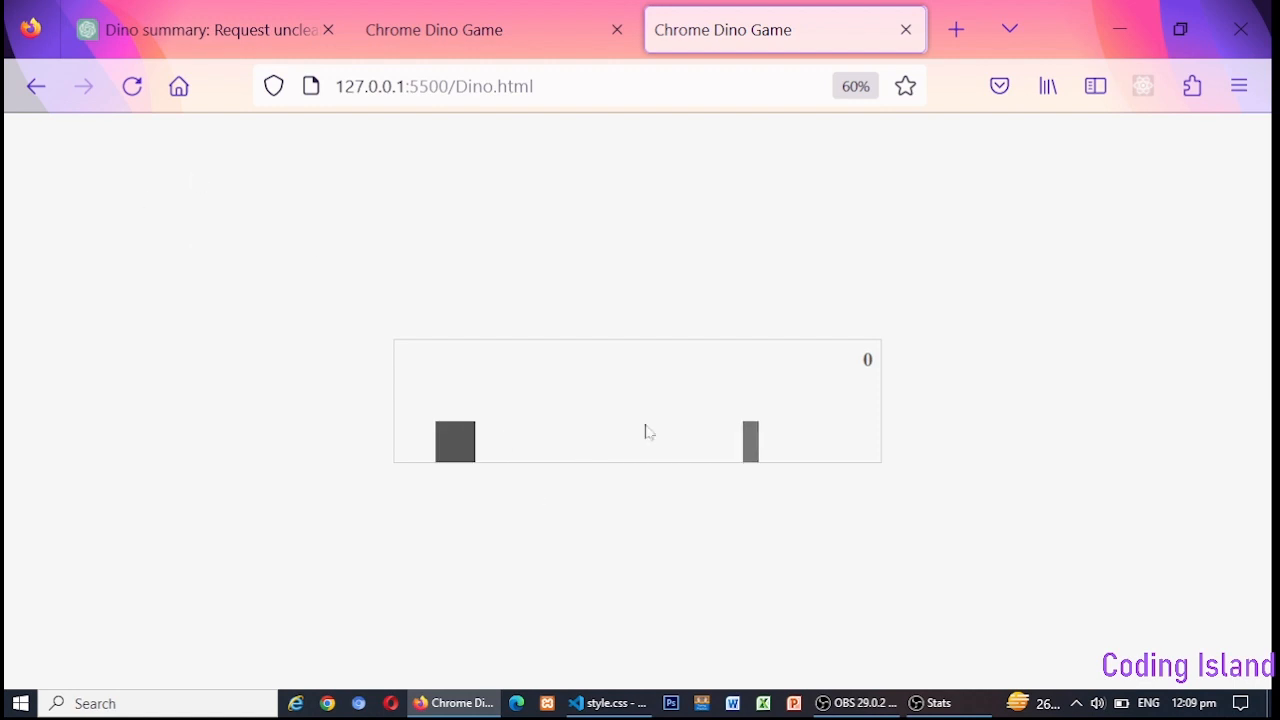
{"action": "key", "text": "space"}
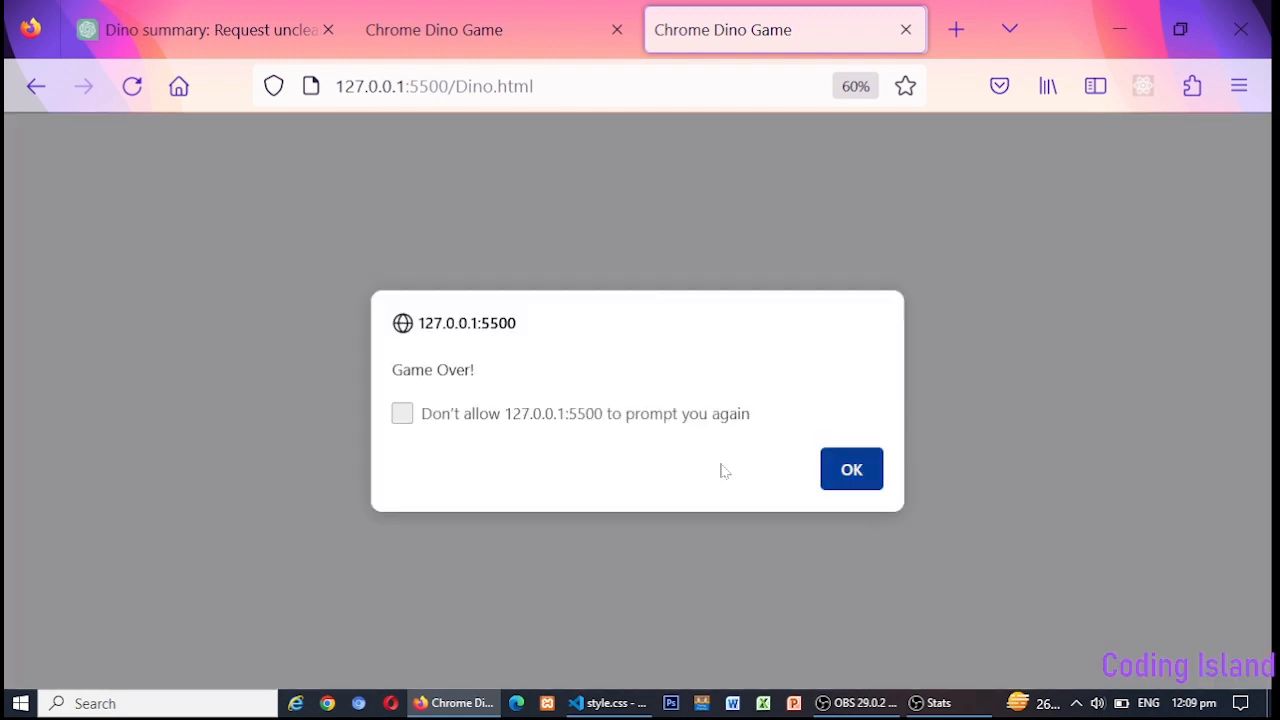
{"action": "left_click", "coordinate": [851, 469]}
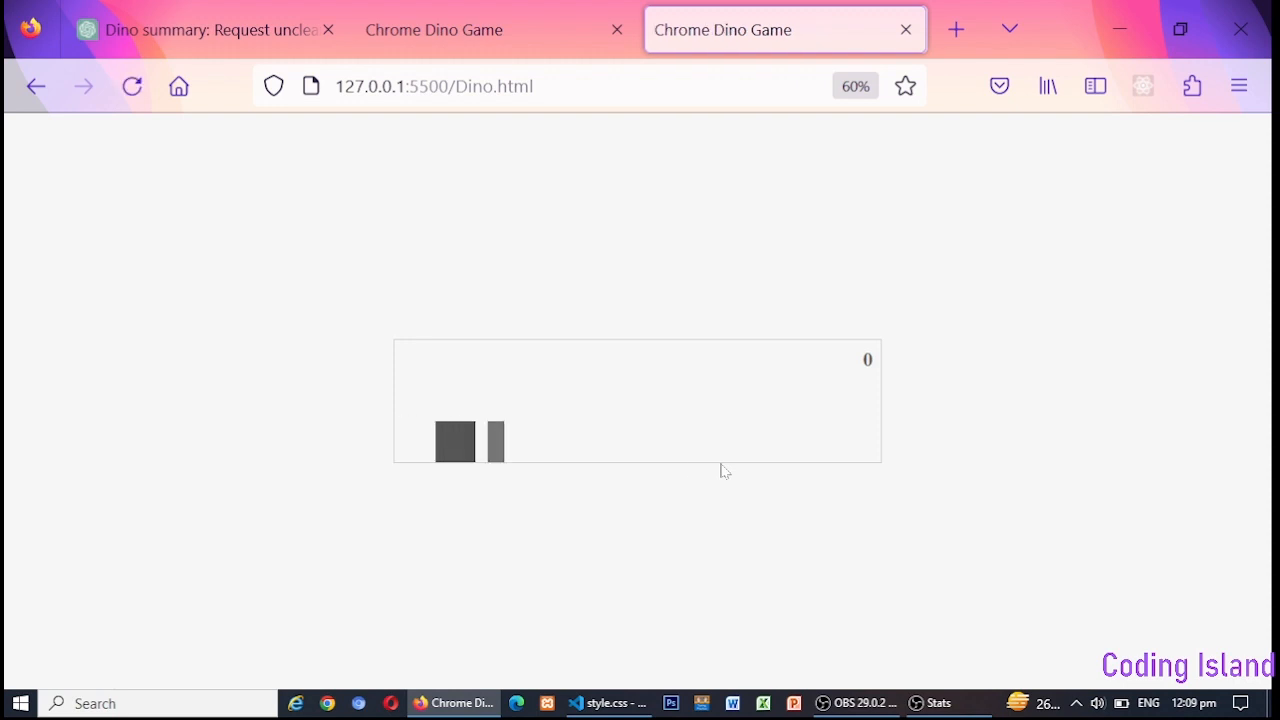
{"action": "left_click", "coordinate": [132, 86]}
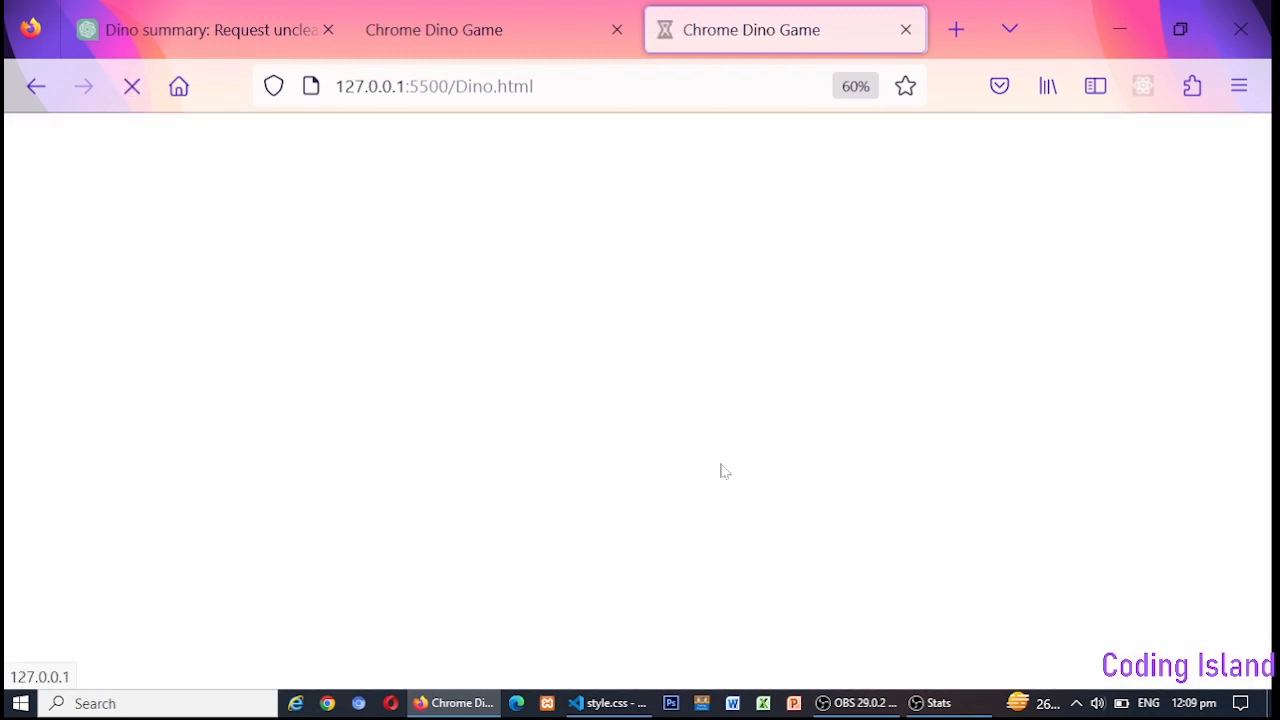